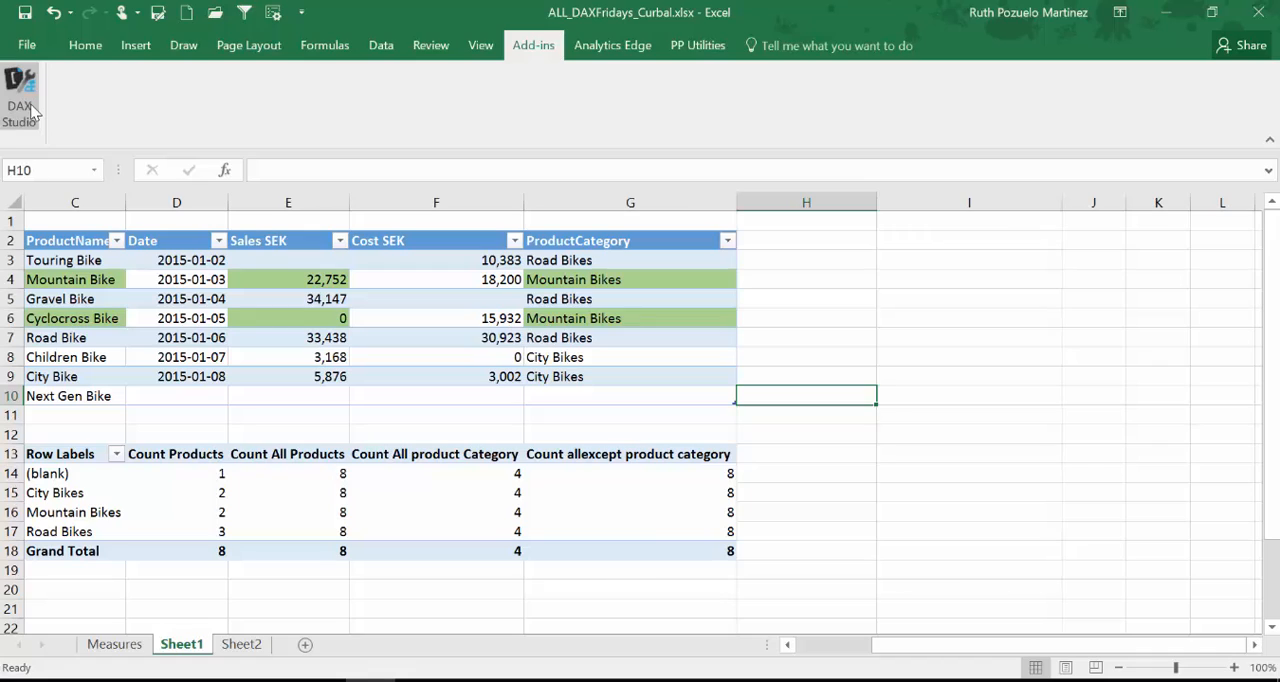
{"action": "mouse_move", "coordinate": [52, 176]}
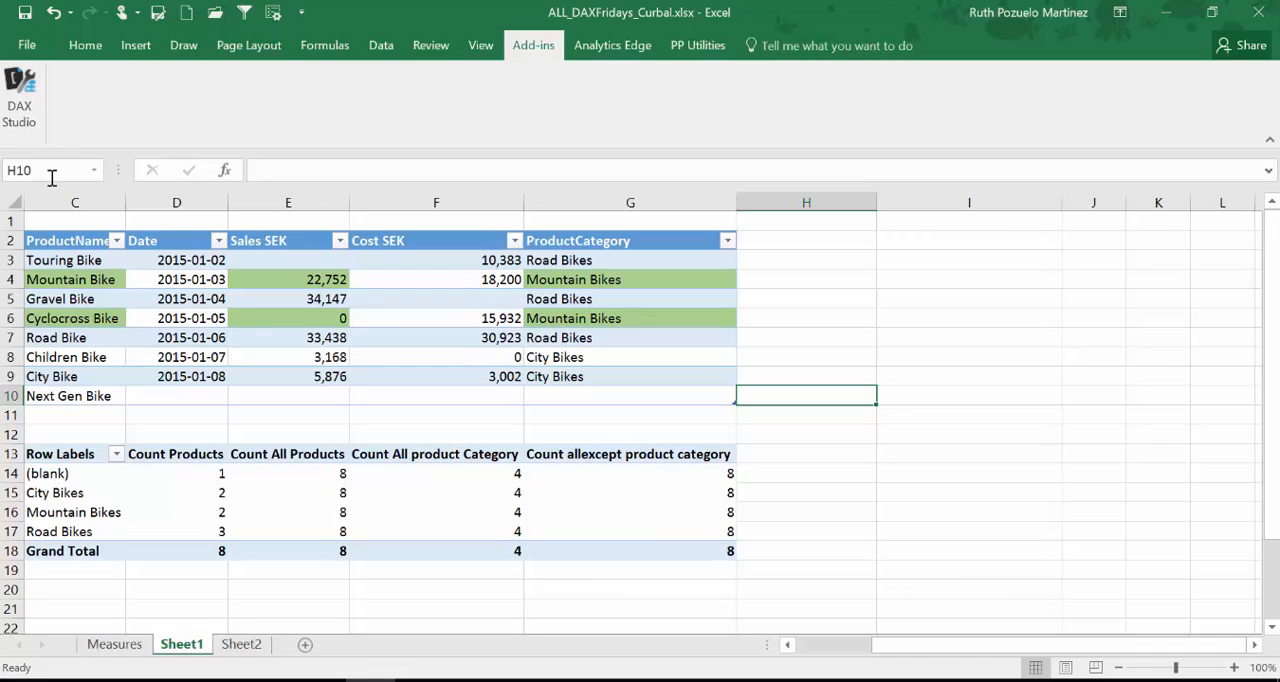
Step: Launch DAX Studio from Excel and connect it to the workbook's PowerPivot model
{"action": "left_click", "coordinate": [20, 94]}
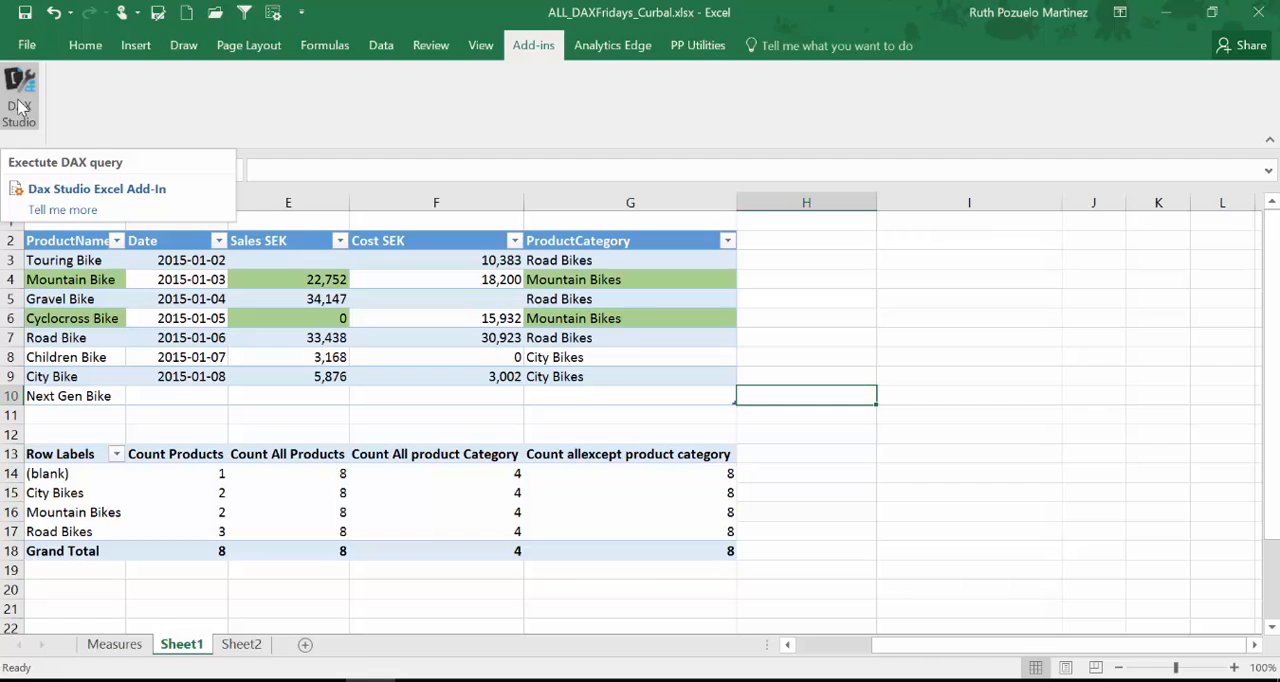
{"action": "mouse_move", "coordinate": [22, 112]}
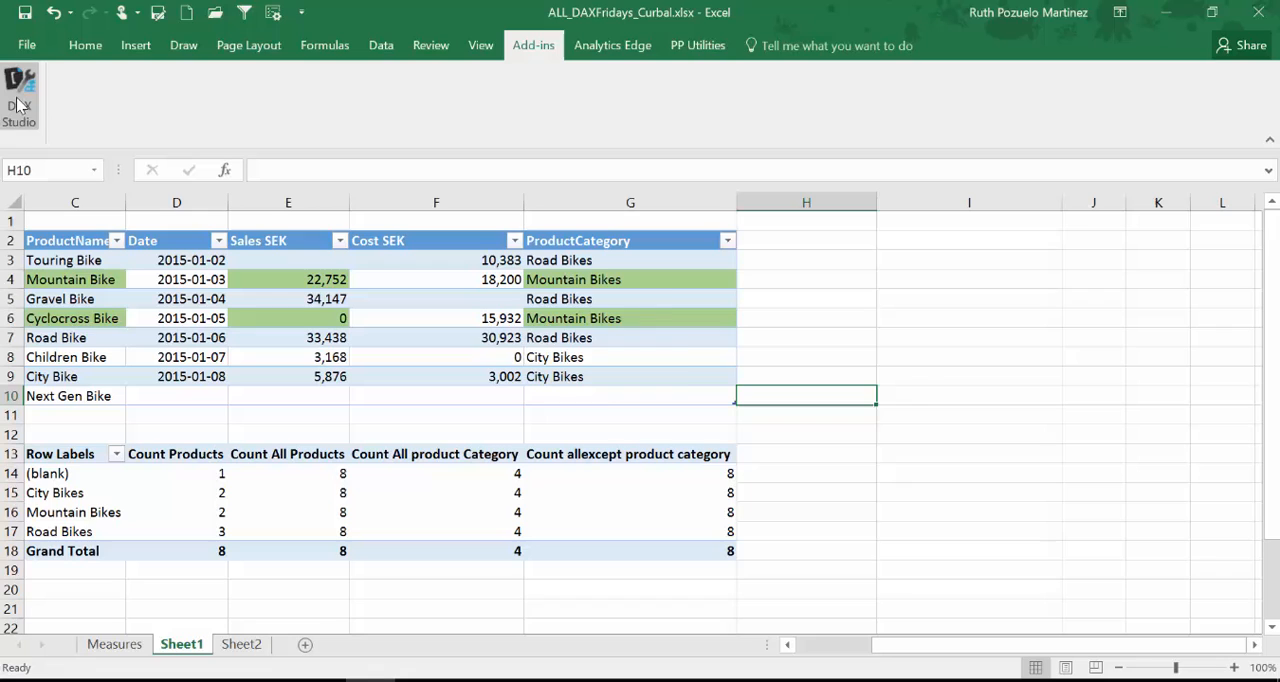
{"action": "left_click", "coordinate": [20, 94]}
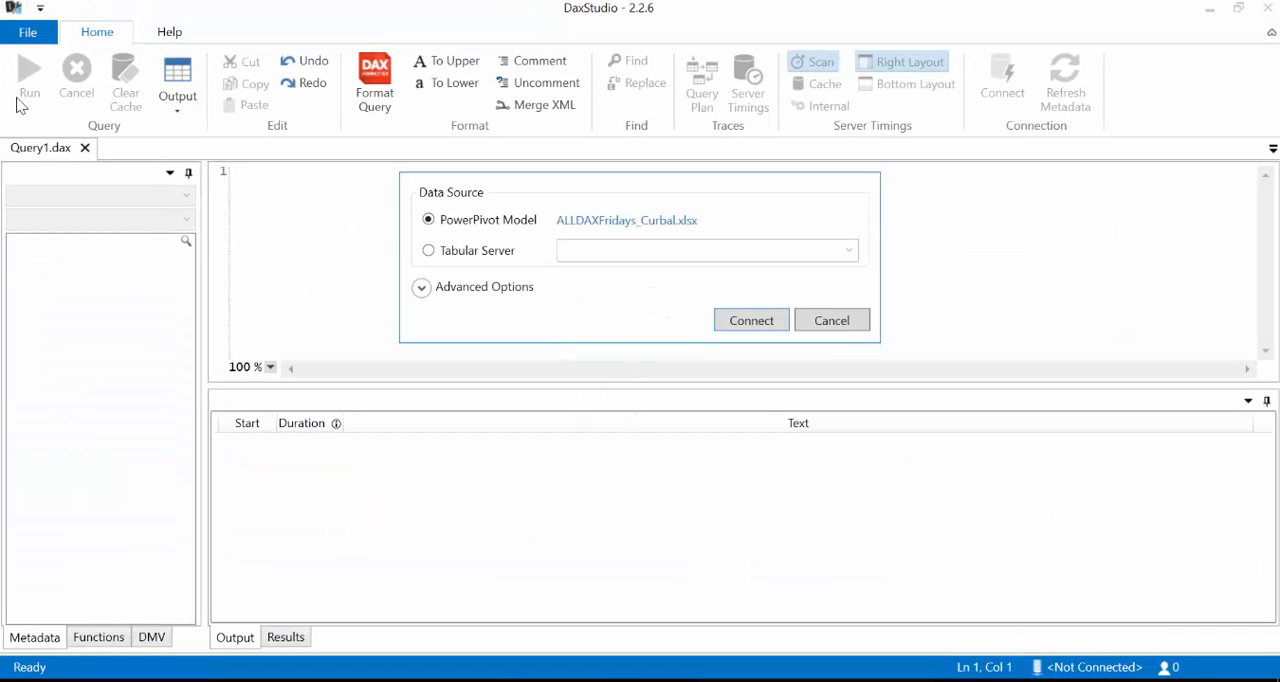
{"action": "mouse_move", "coordinate": [576, 240]}
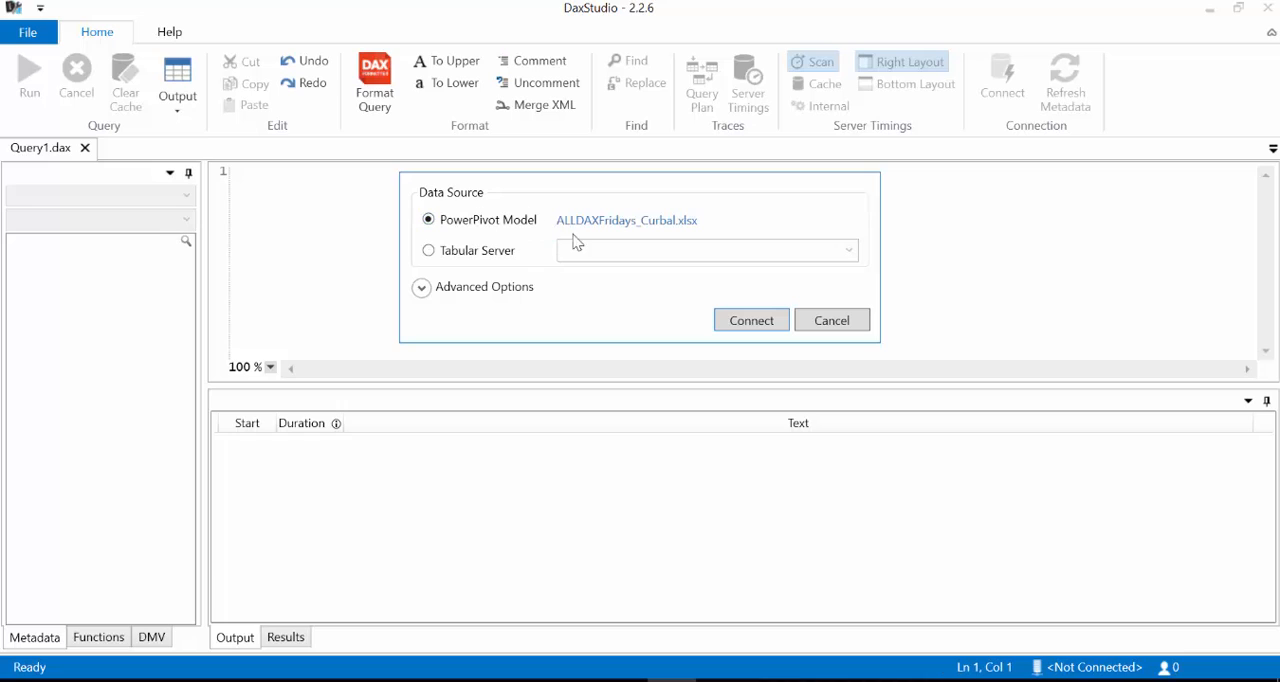
{"action": "mouse_move", "coordinate": [638, 228]}
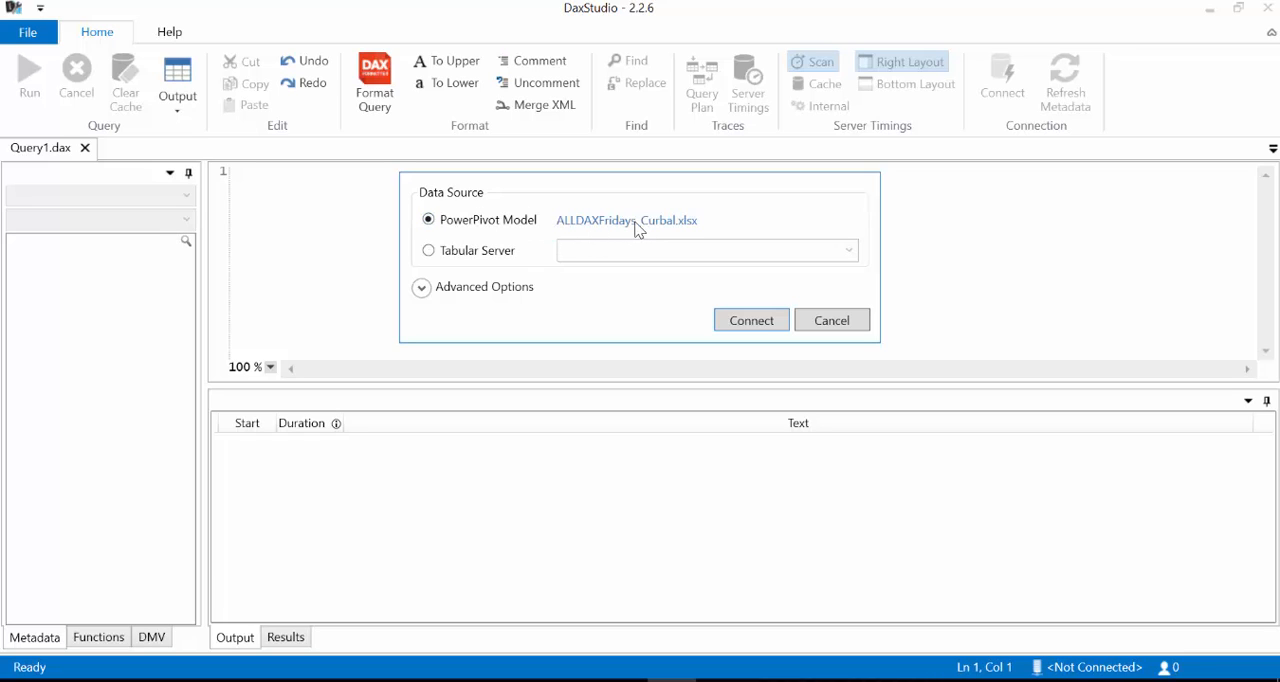
{"action": "mouse_move", "coordinate": [664, 234]}
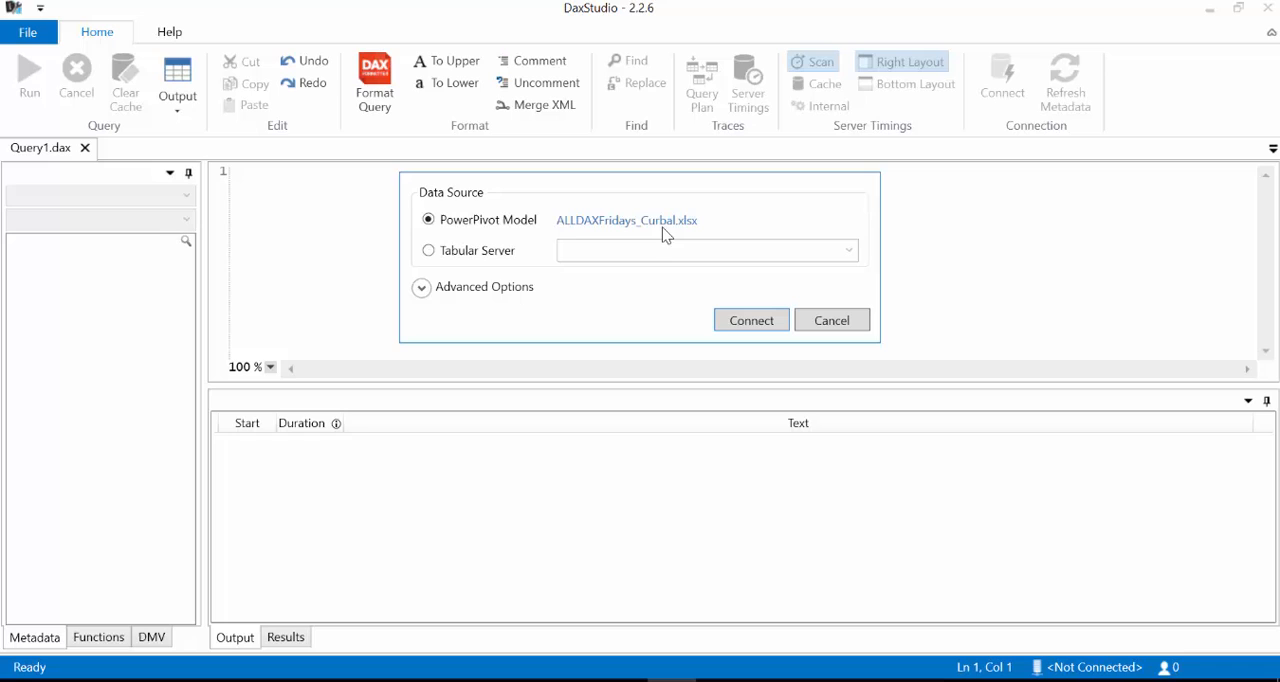
{"action": "left_click", "coordinate": [752, 320]}
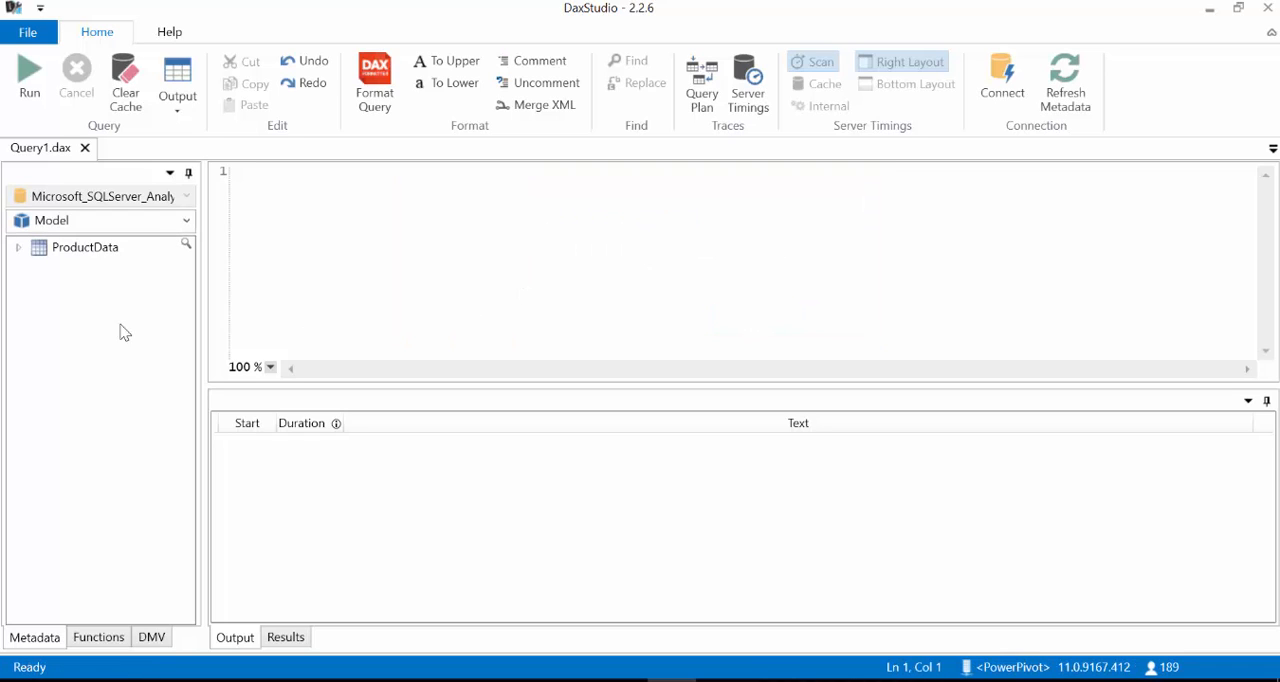
Step: Expand ProductData in the metadata pane to show its columns and measures
{"action": "left_click", "coordinate": [16, 248]}
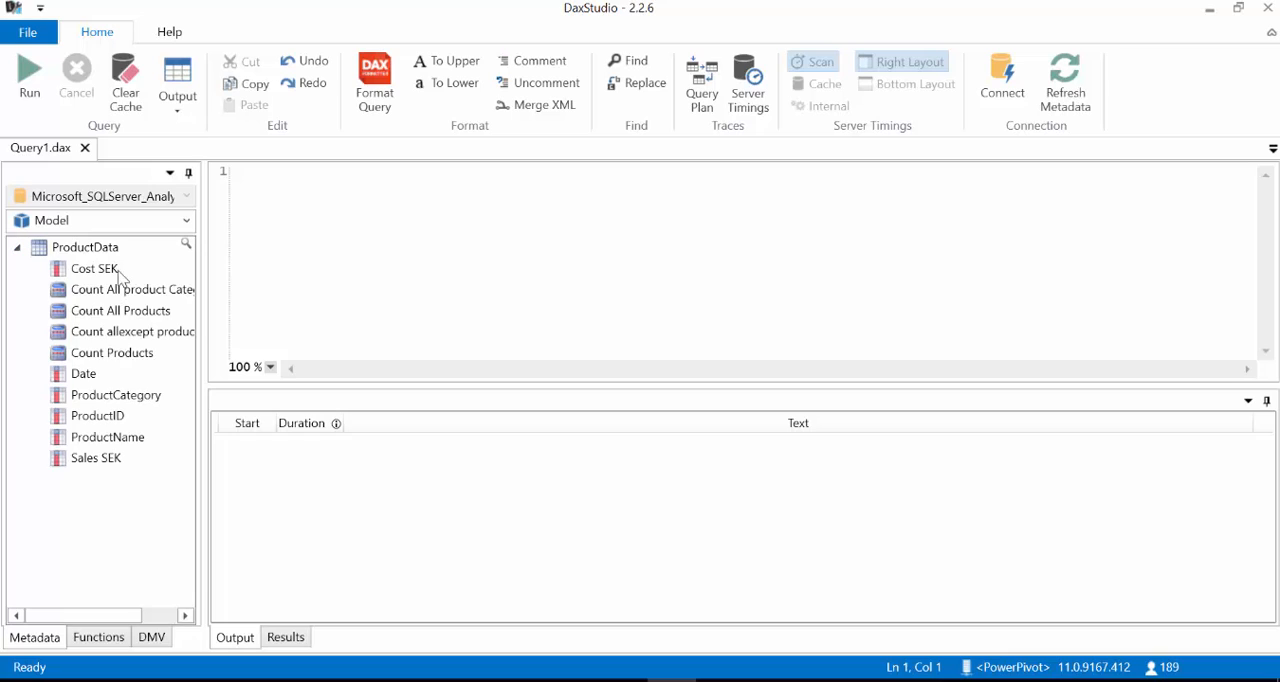
{"action": "mouse_move", "coordinate": [96, 298]}
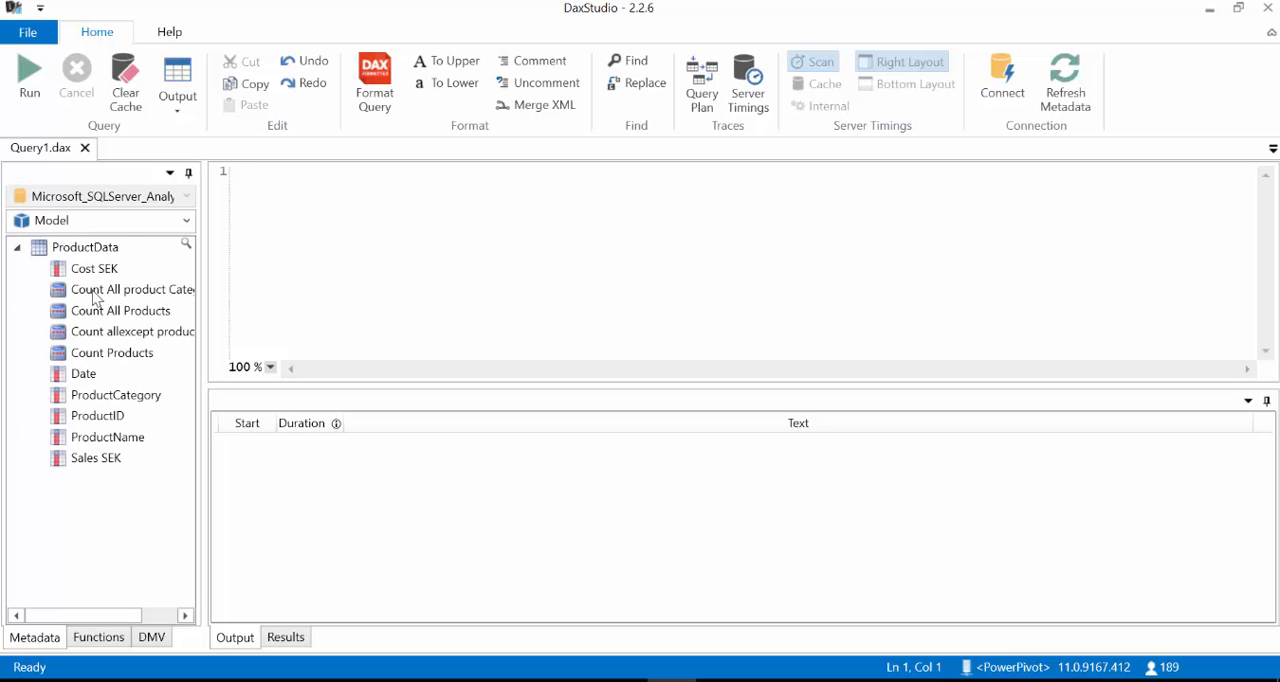
{"action": "mouse_move", "coordinate": [78, 292]}
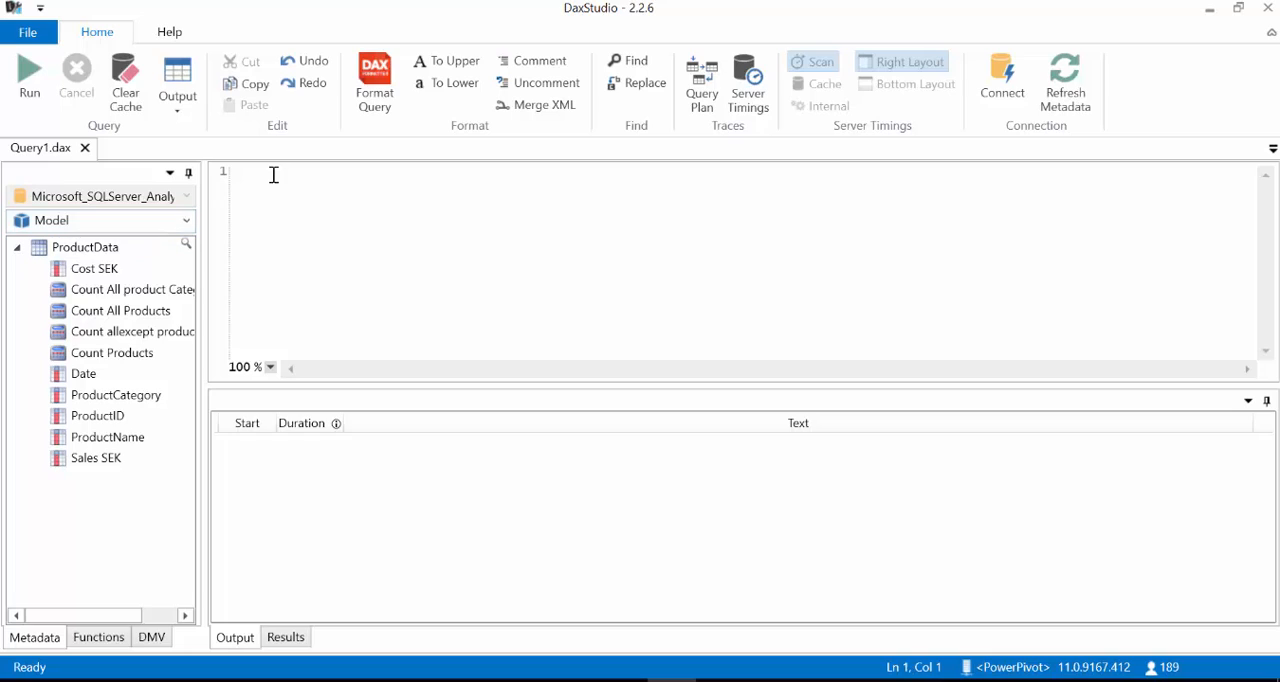
{"action": "mouse_move", "coordinate": [820, 292]}
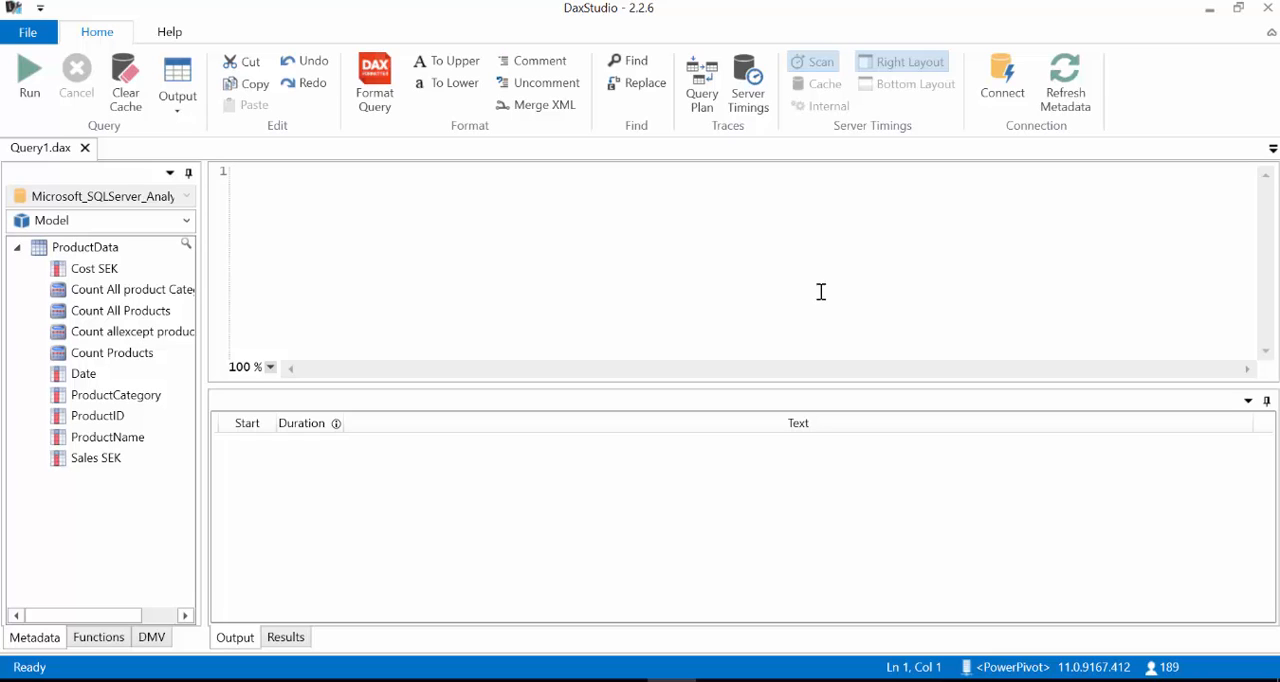
Step: Run EVALUATE ALL(ProductData), returning all 8 product rows
{"action": "type", "text": "EVALUATE"}
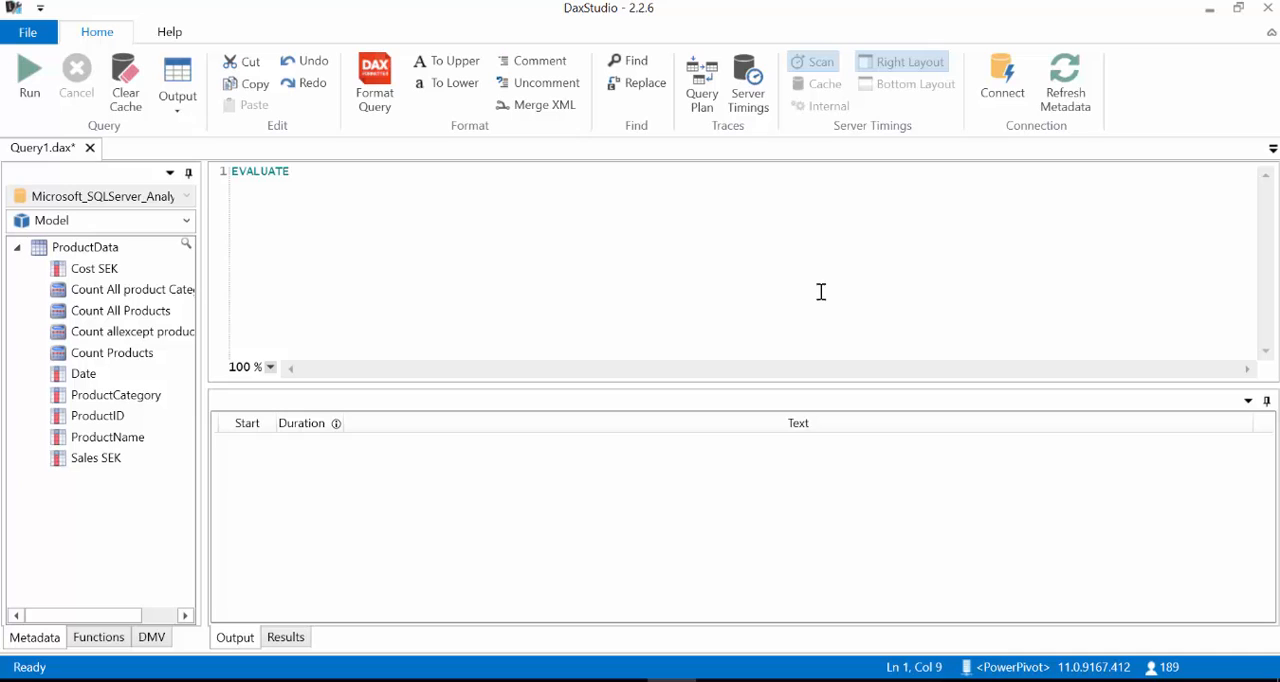
{"action": "type", "text": "AL"}
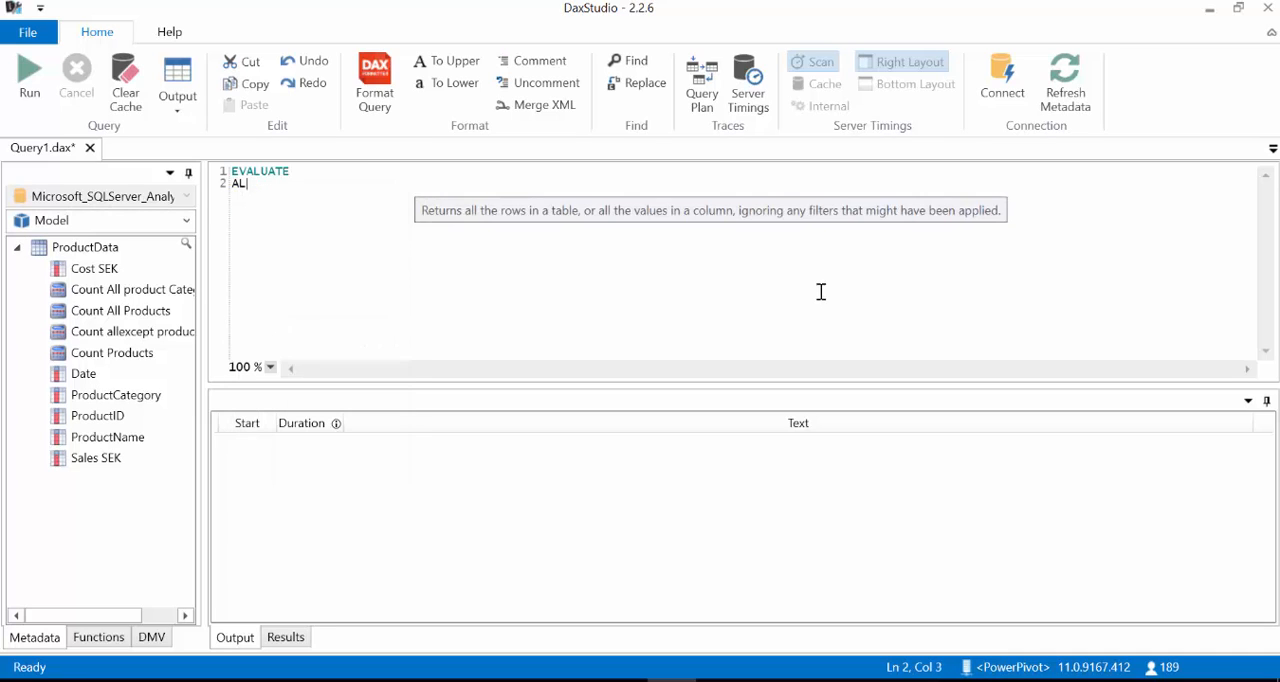
{"action": "type", "text": "L("}
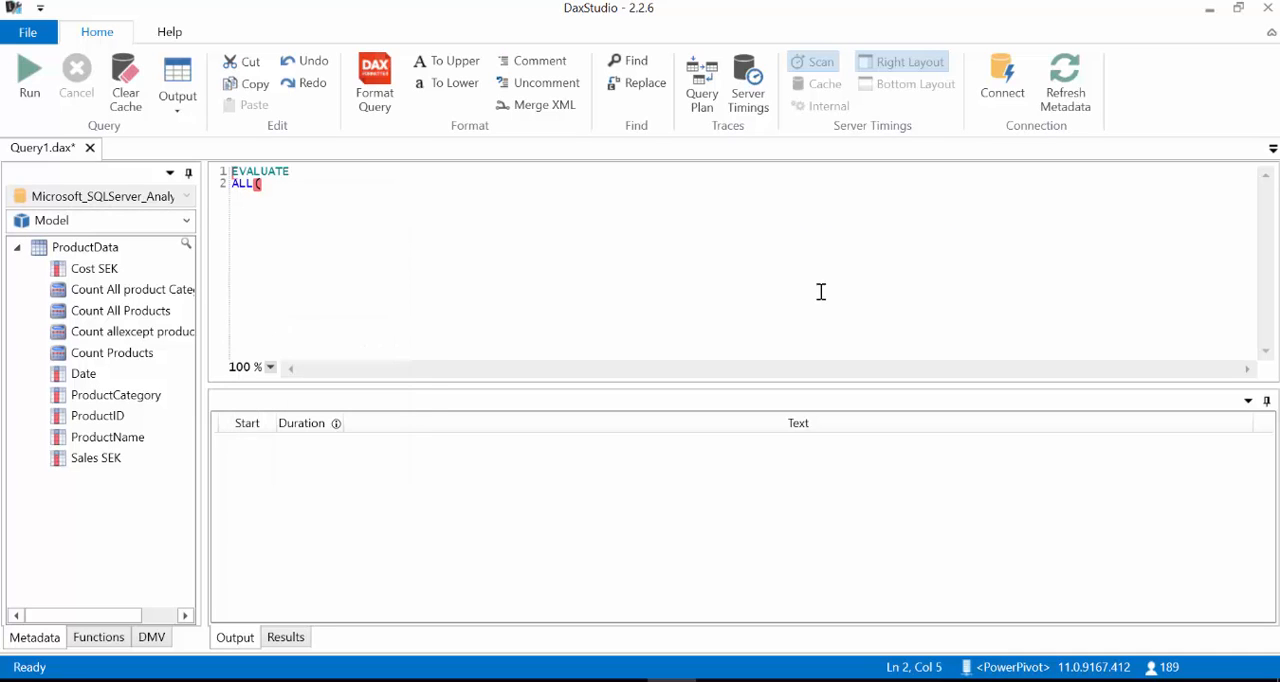
{"action": "type", "text": "PR"}
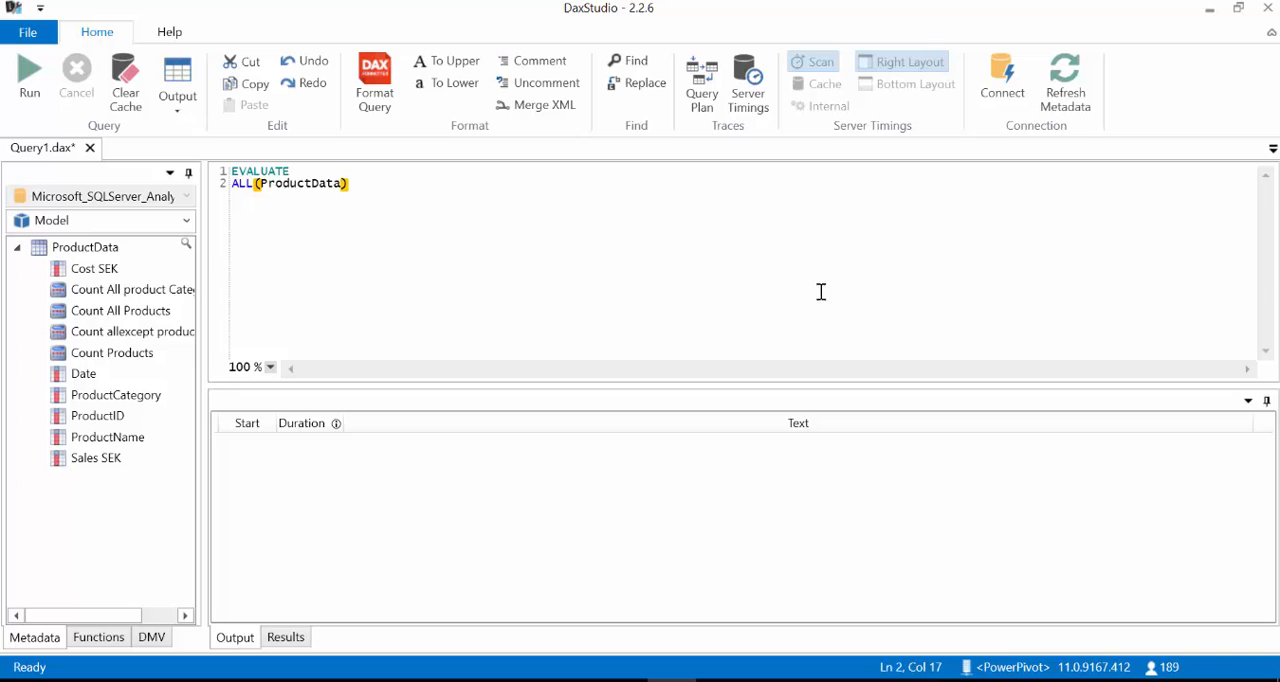
{"action": "key", "text": "F5"}
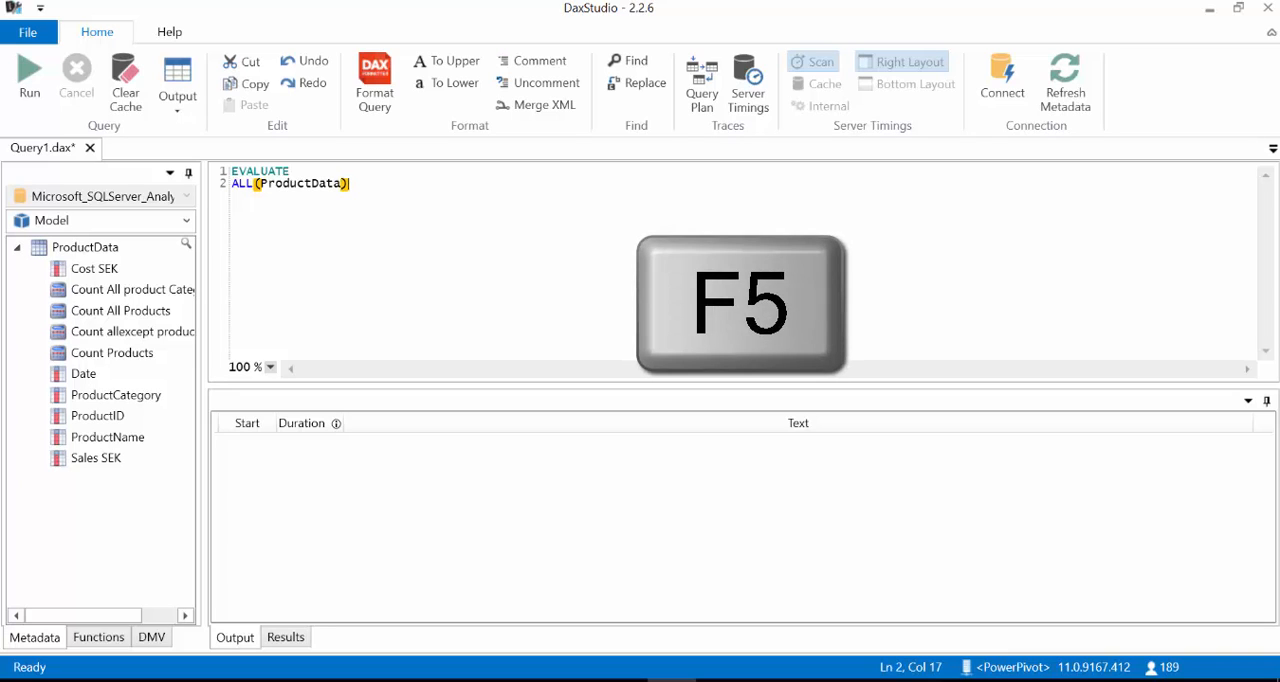
{"action": "key", "text": "f5"}
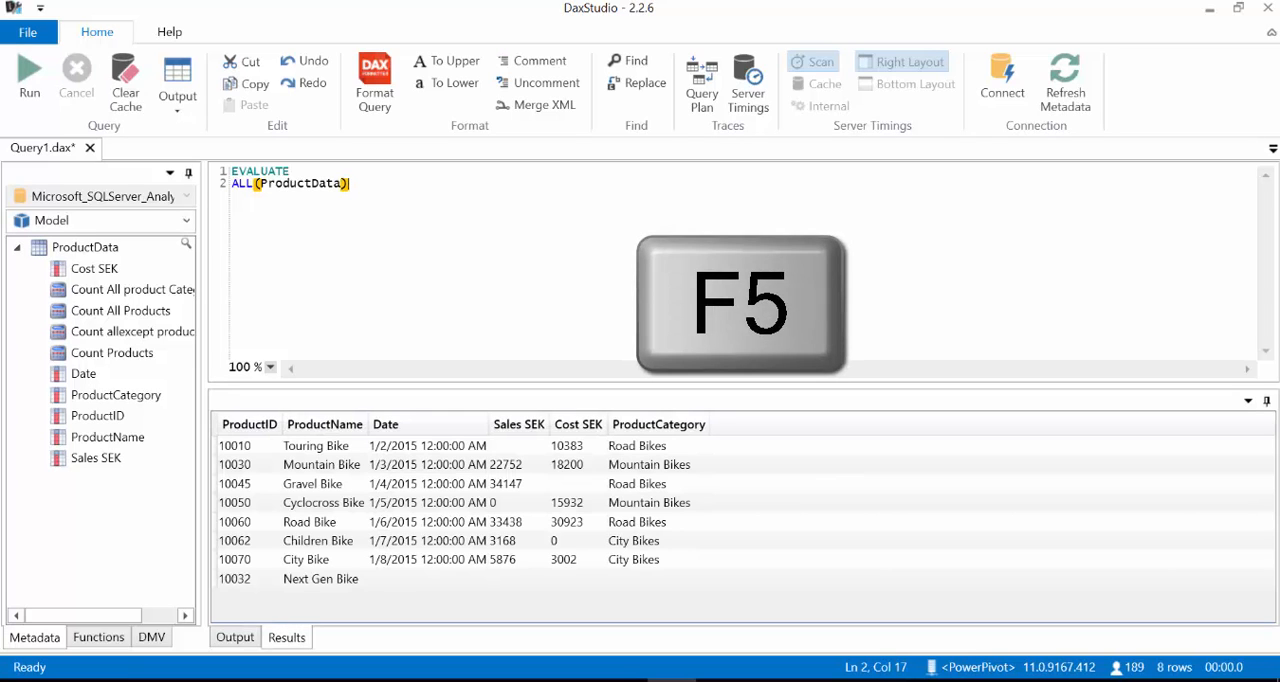
{"action": "key", "text": "f5"}
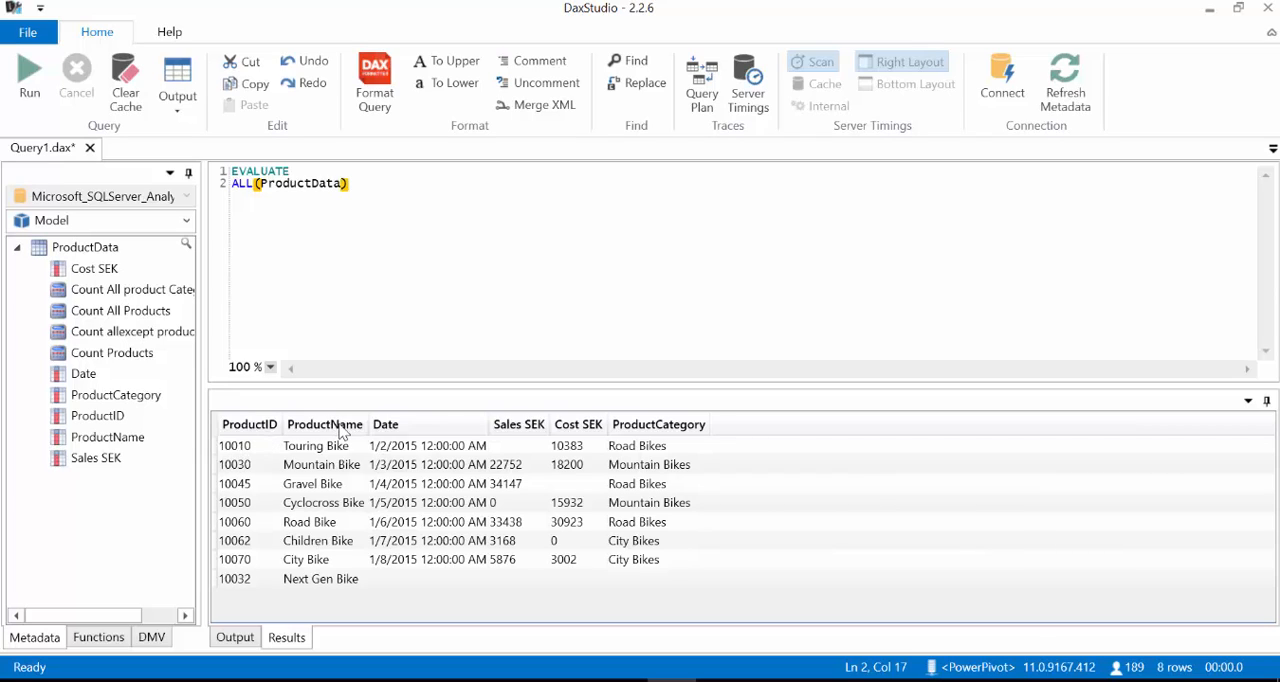
{"action": "mouse_move", "coordinate": [436, 532]}
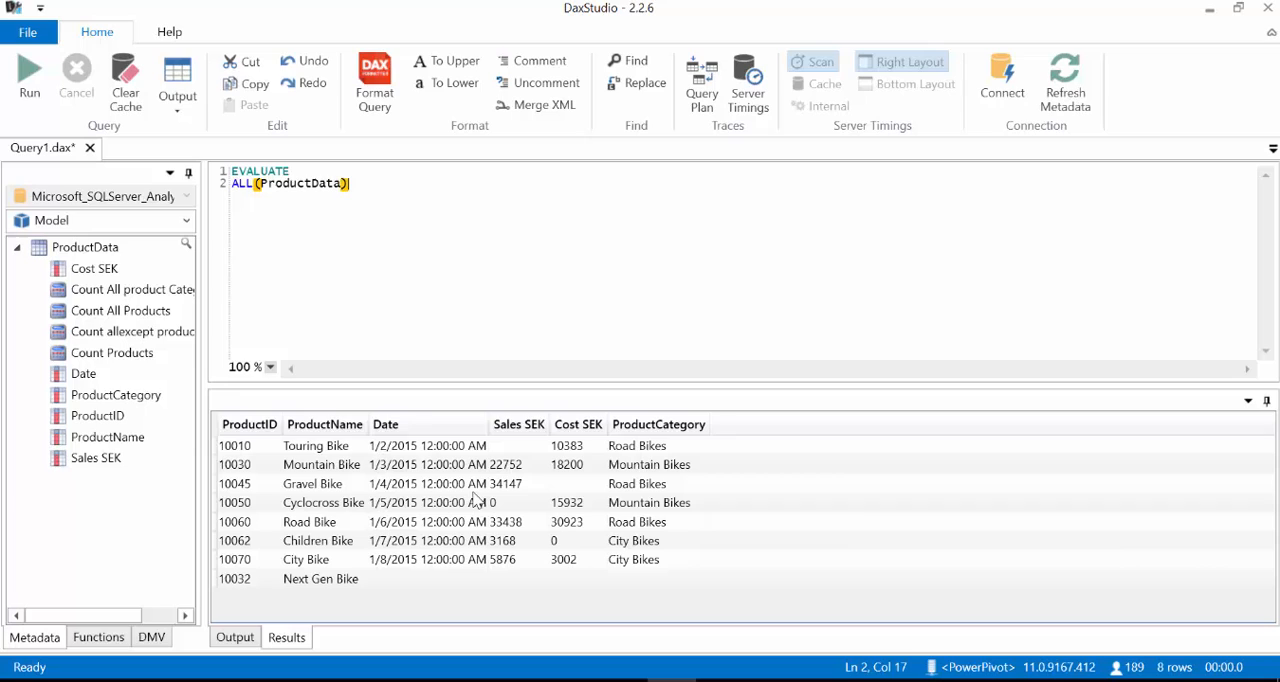
{"action": "mouse_move", "coordinate": [230, 222]}
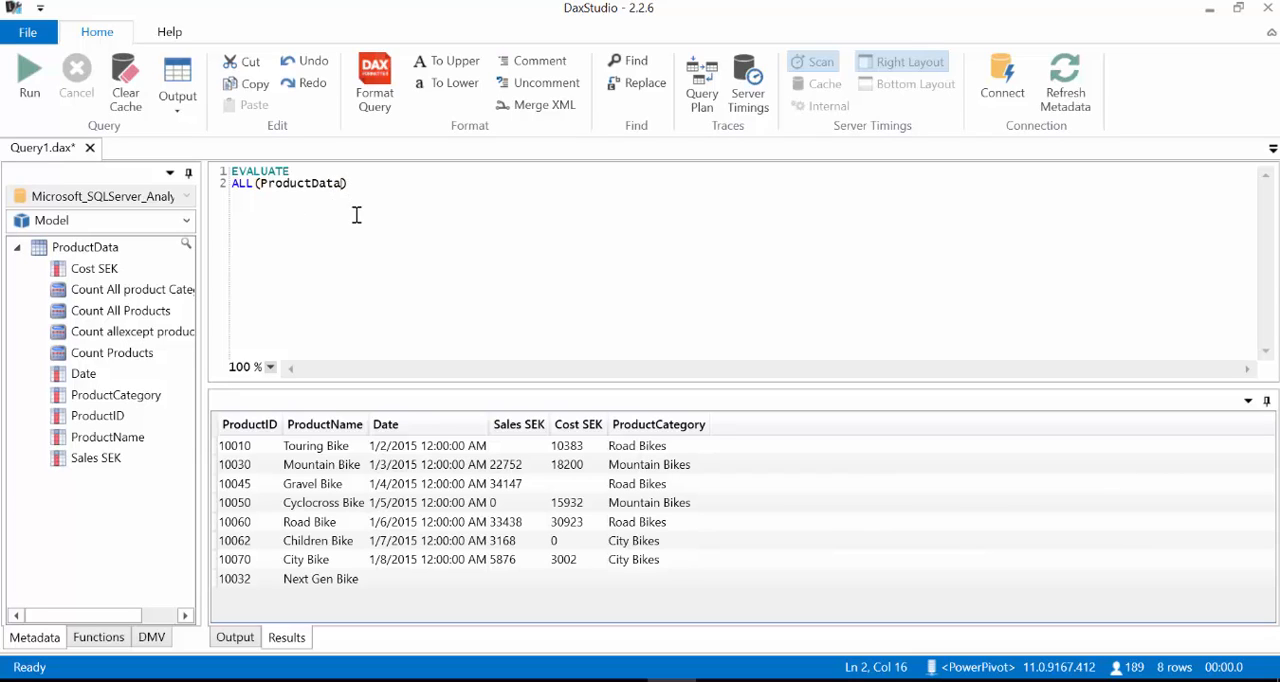
Step: Run EVALUATE ALL(ProductData[ProductName]), returning the eight product names
{"action": "type", "text": "."}
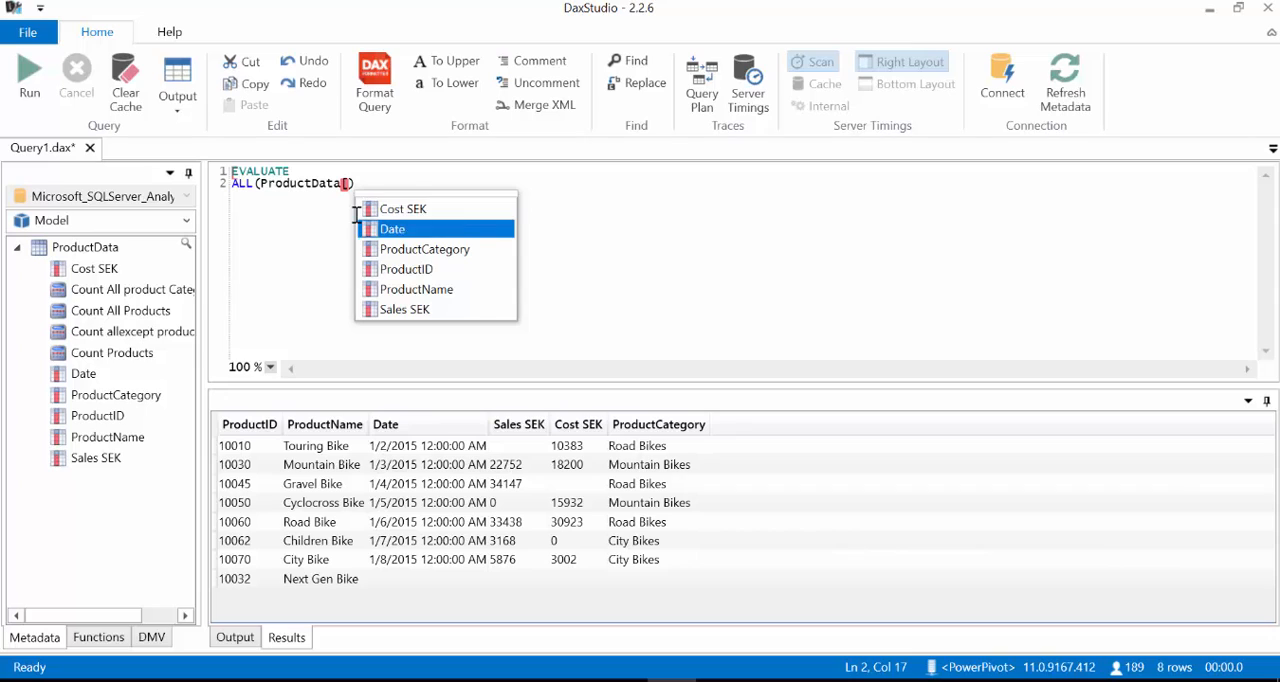
{"action": "key", "text": "f5"}
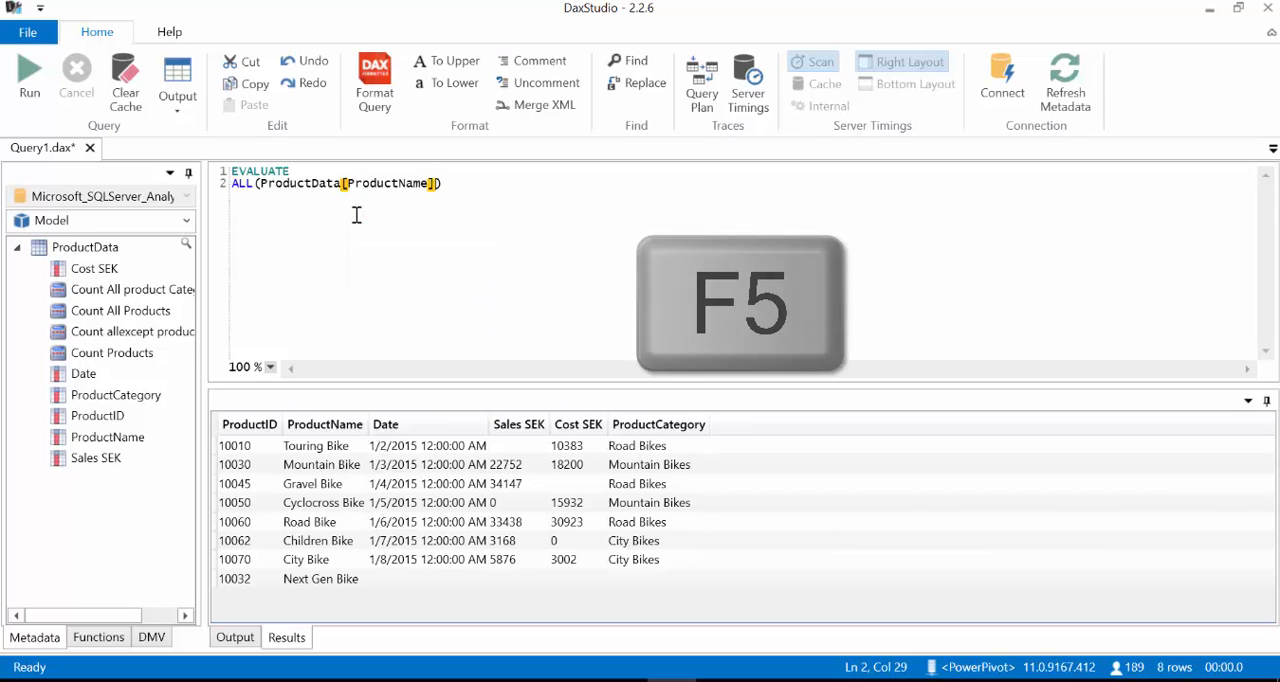
{"action": "key", "text": "f5"}
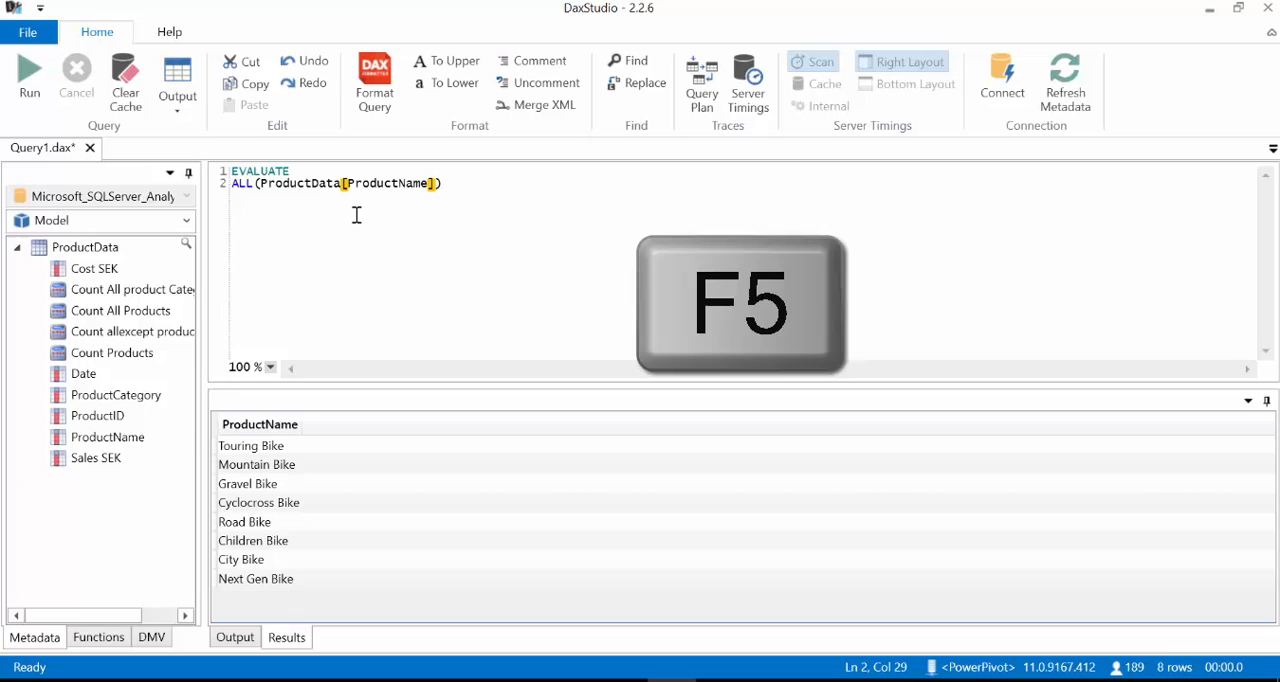
{"action": "key", "text": "f5"}
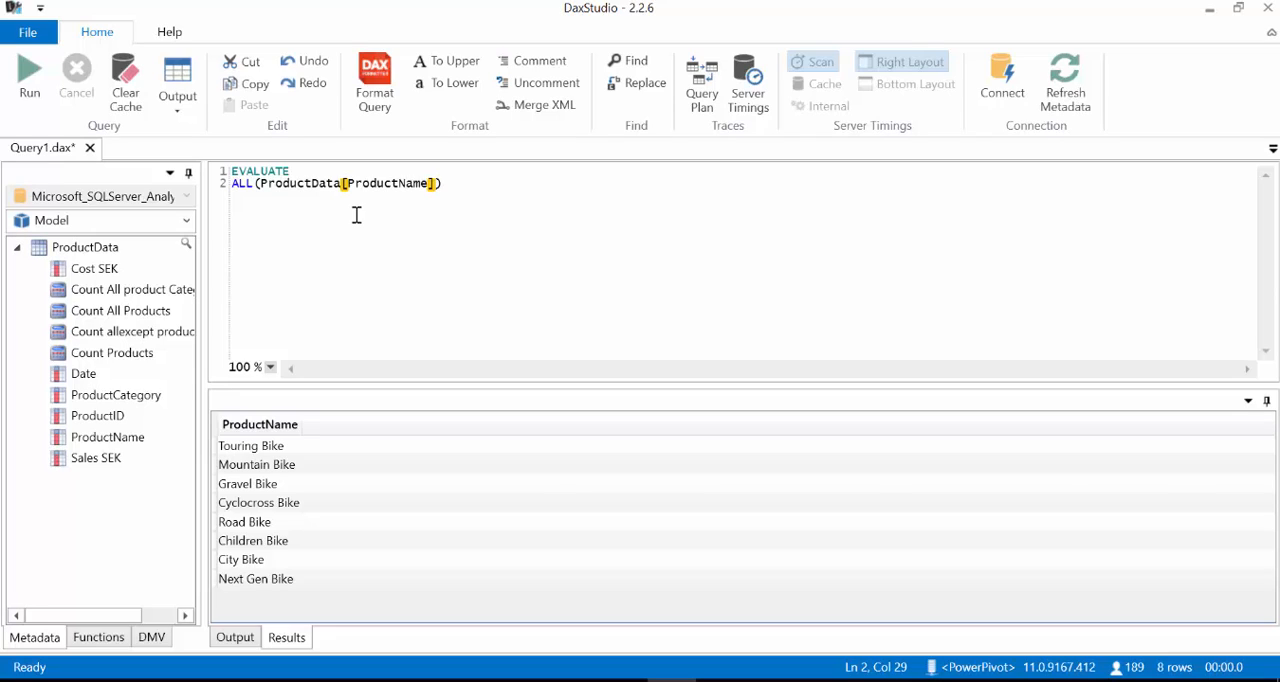
{"action": "mouse_move", "coordinate": [440, 184]}
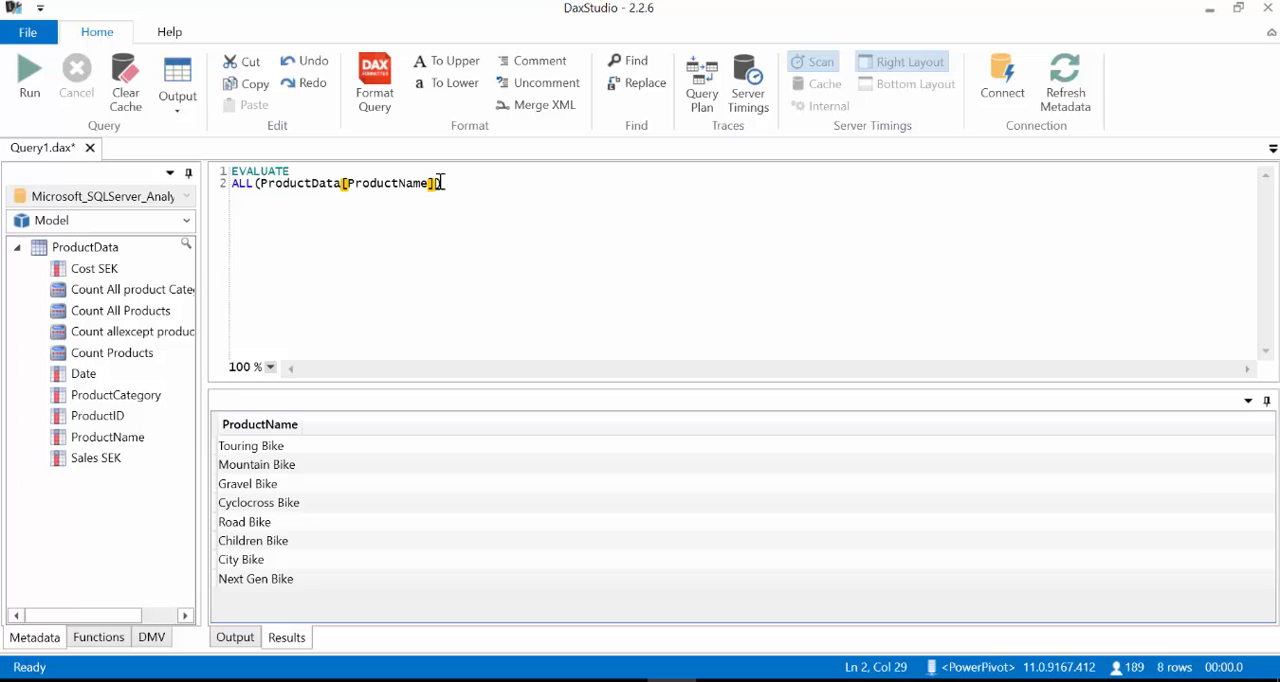
{"action": "mouse_move", "coordinate": [440, 190]}
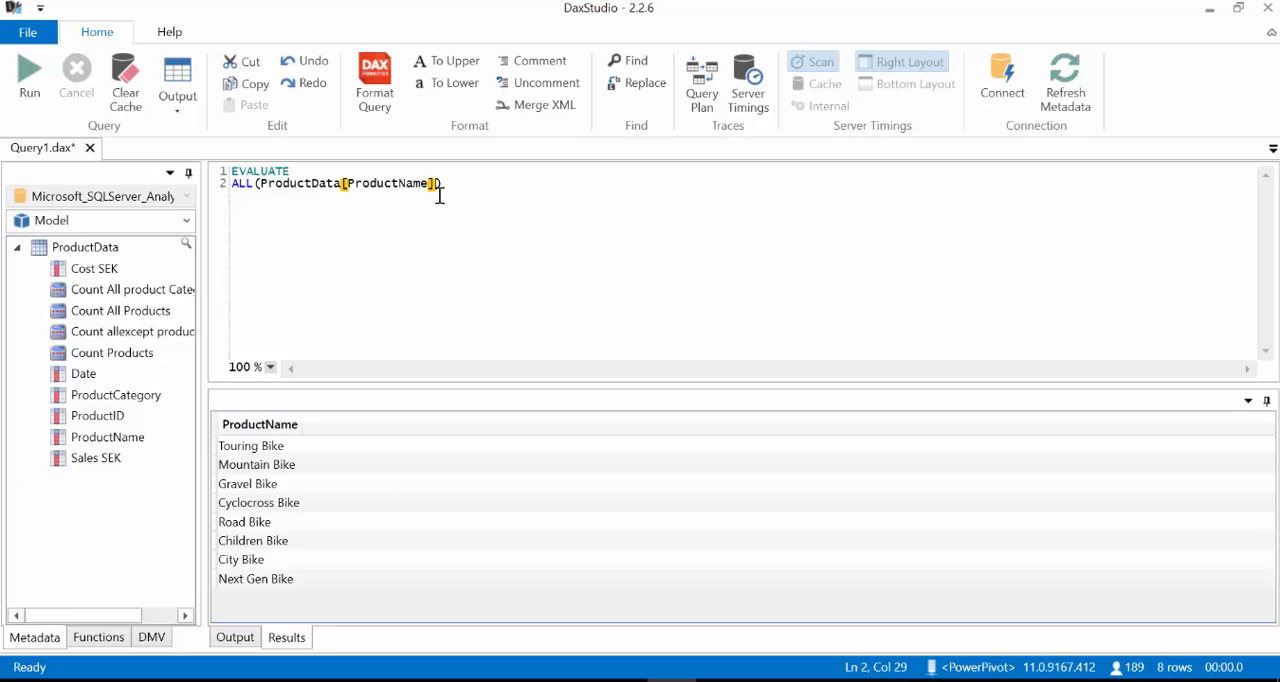
Step: Add ProductData[ProductCategory] to ALL and run, pairing each product name with its category
{"action": "type", "text": "PR"}
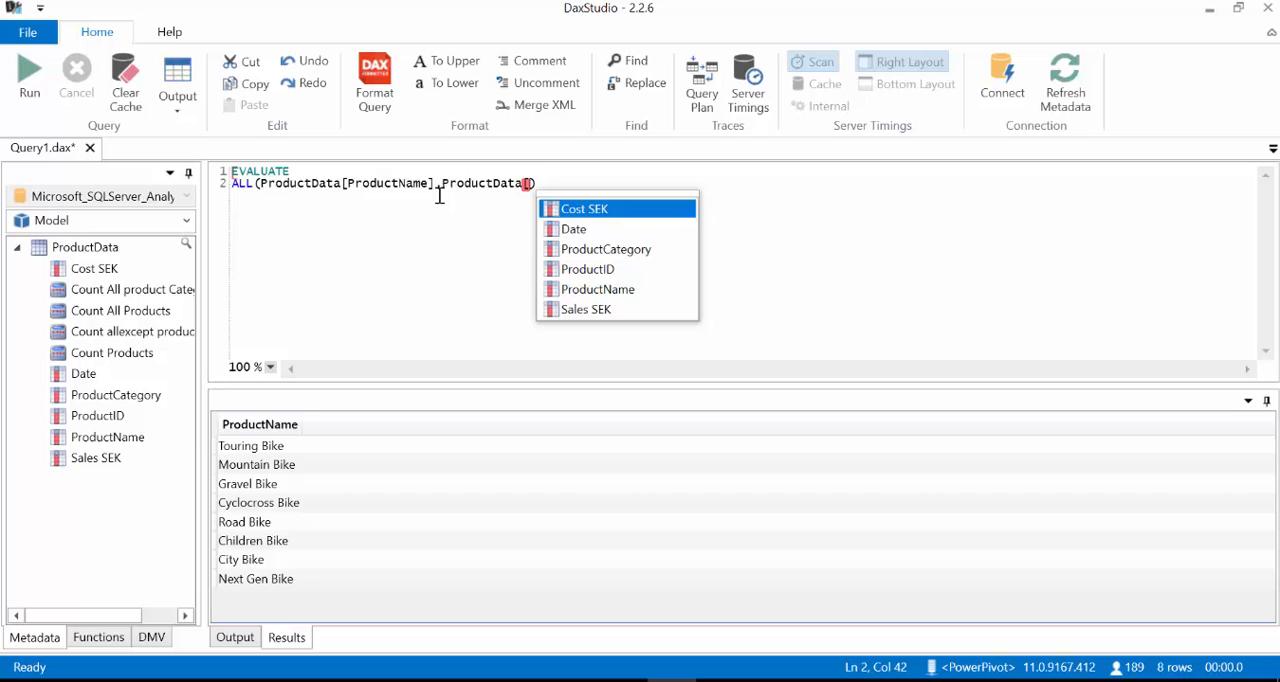
{"action": "key", "text": "f5"}
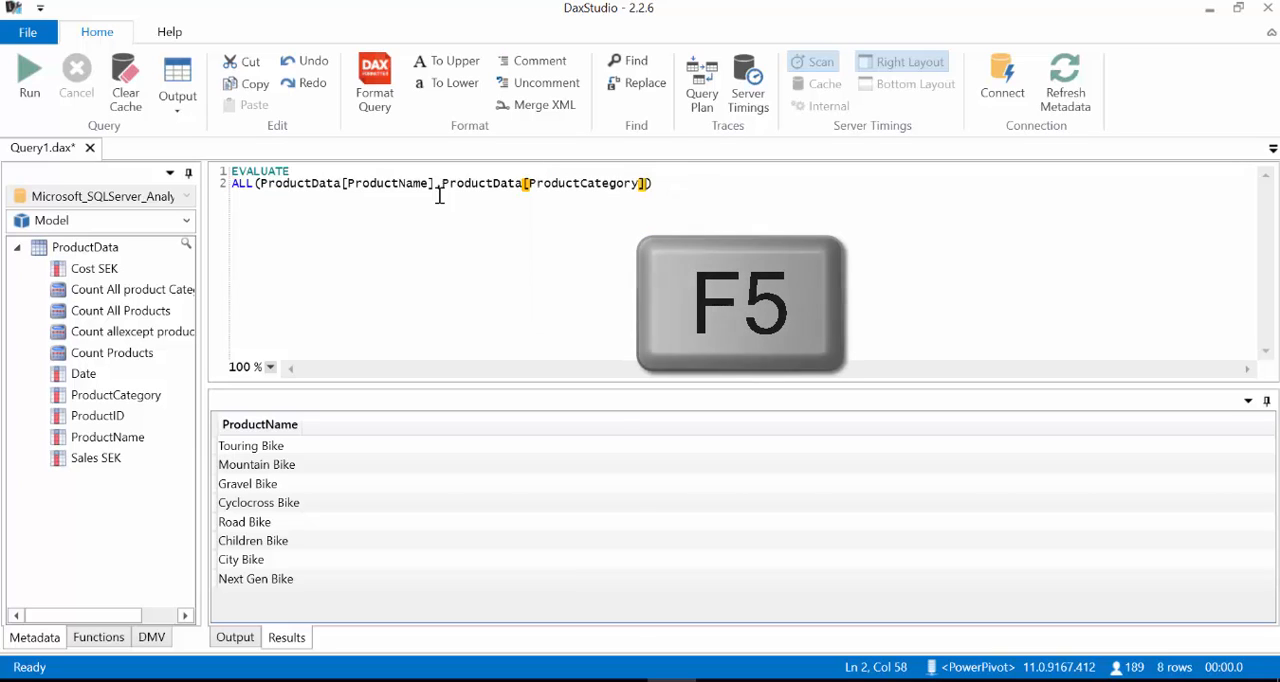
{"action": "key", "text": "F5"}
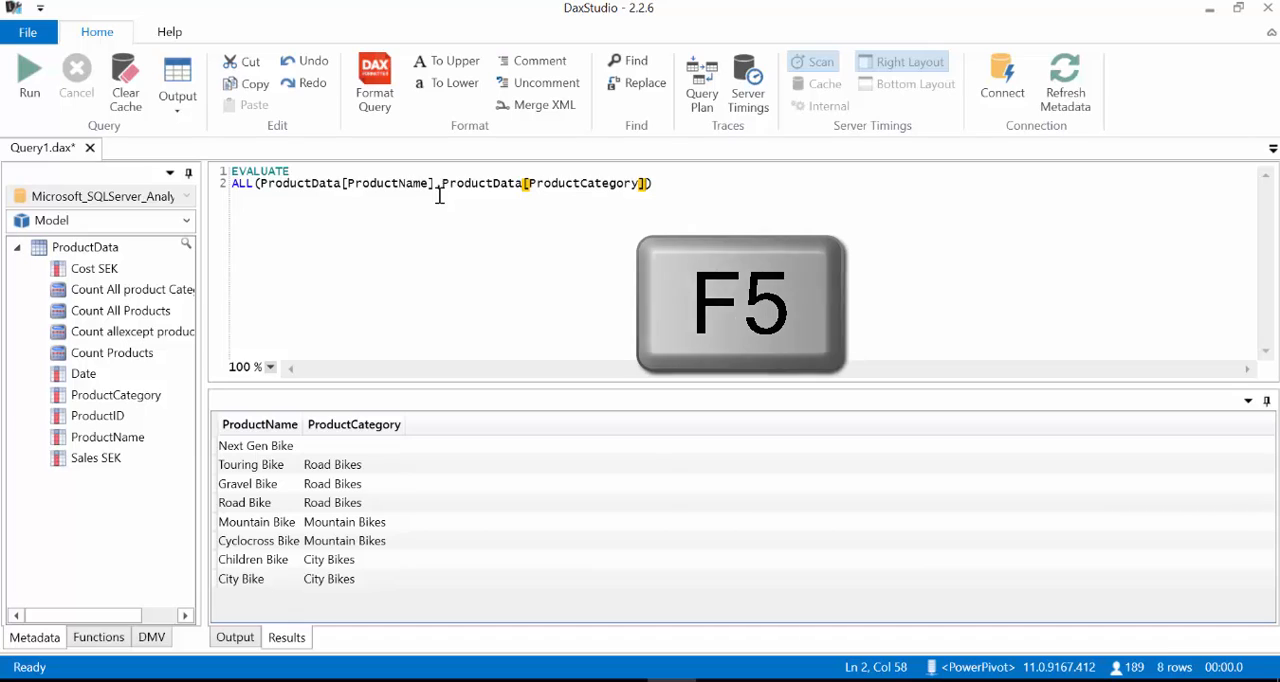
{"action": "key", "text": "F5"}
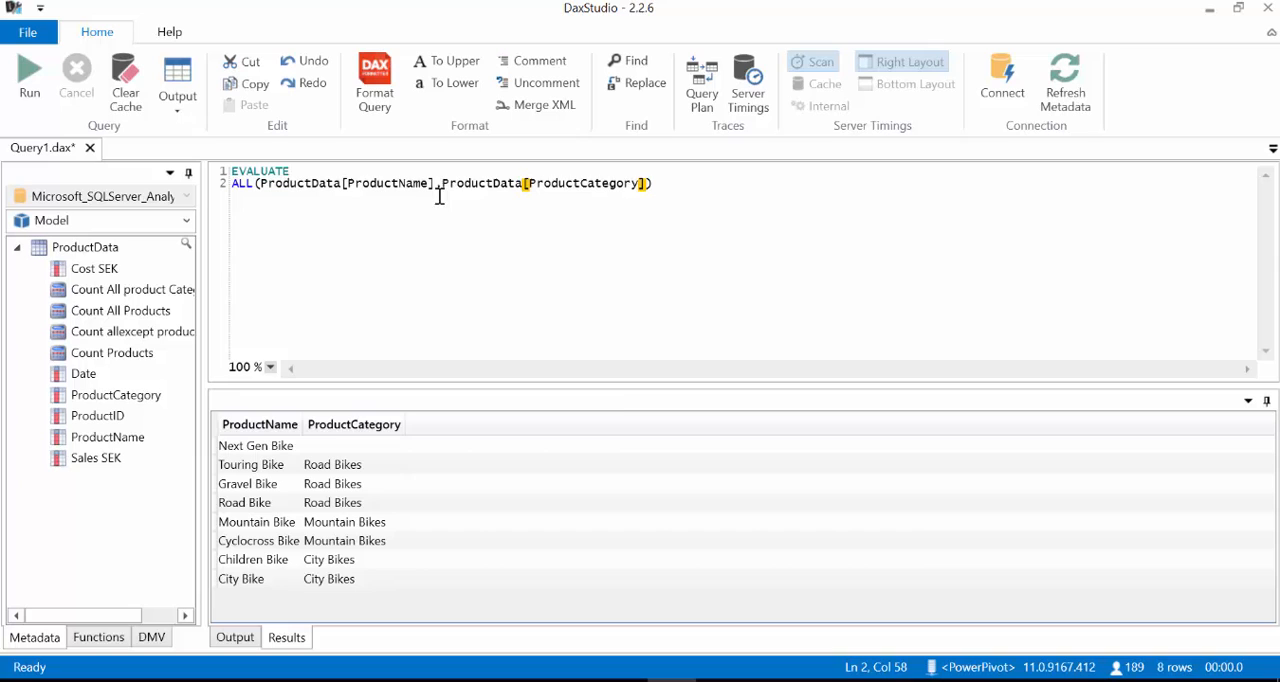
{"action": "mouse_move", "coordinate": [448, 598]}
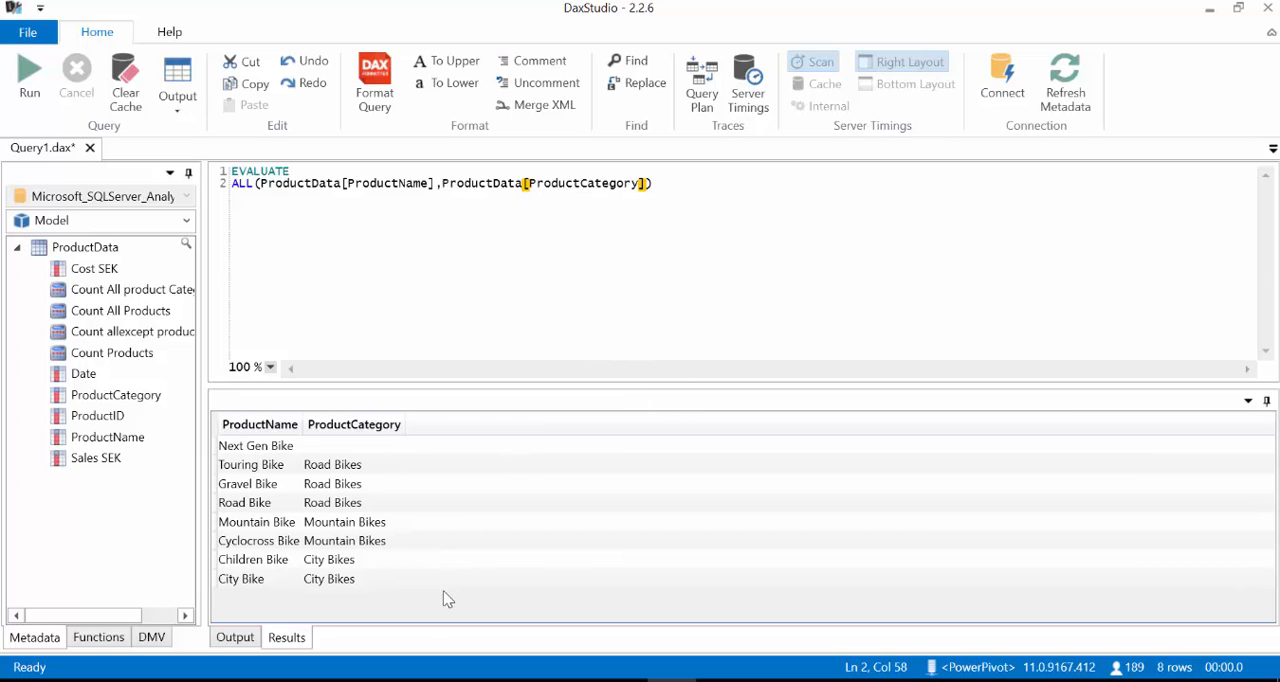
{"action": "mouse_move", "coordinate": [372, 632]}
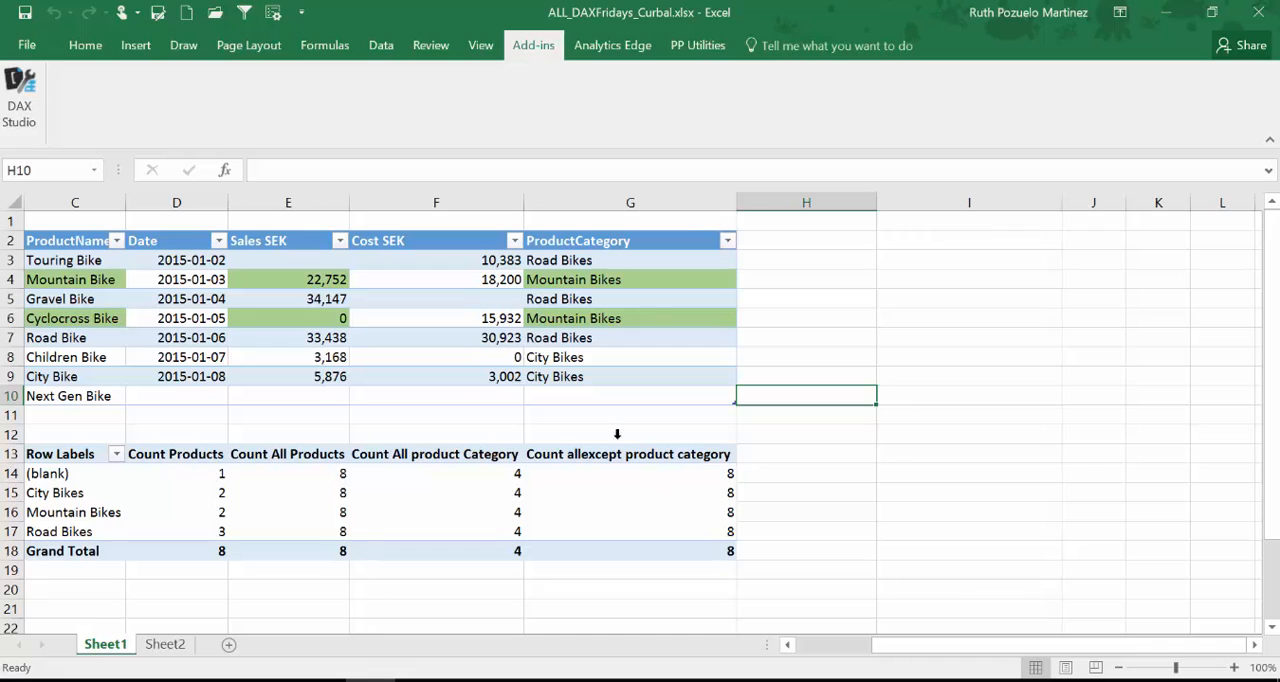
Step: Use PP Utilities' List measures to create a Measures sheet with each measure's DAX expression
{"action": "left_click", "coordinate": [696, 44]}
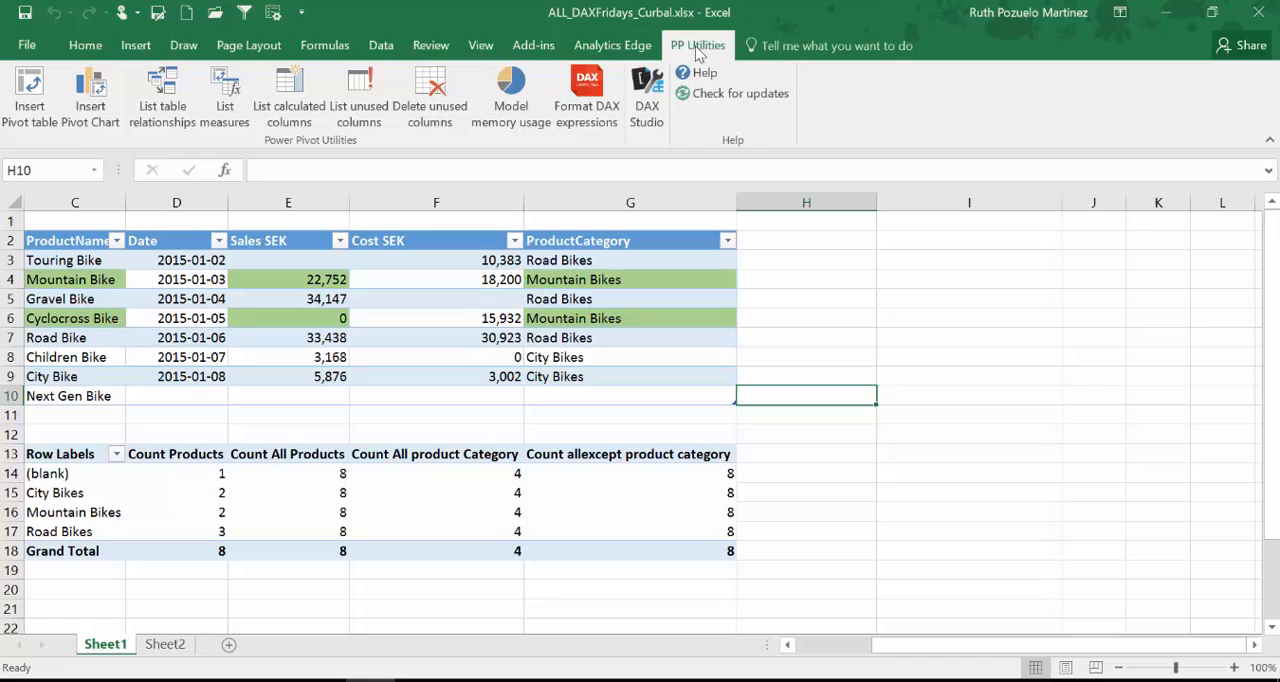
{"action": "mouse_move", "coordinate": [704, 56]}
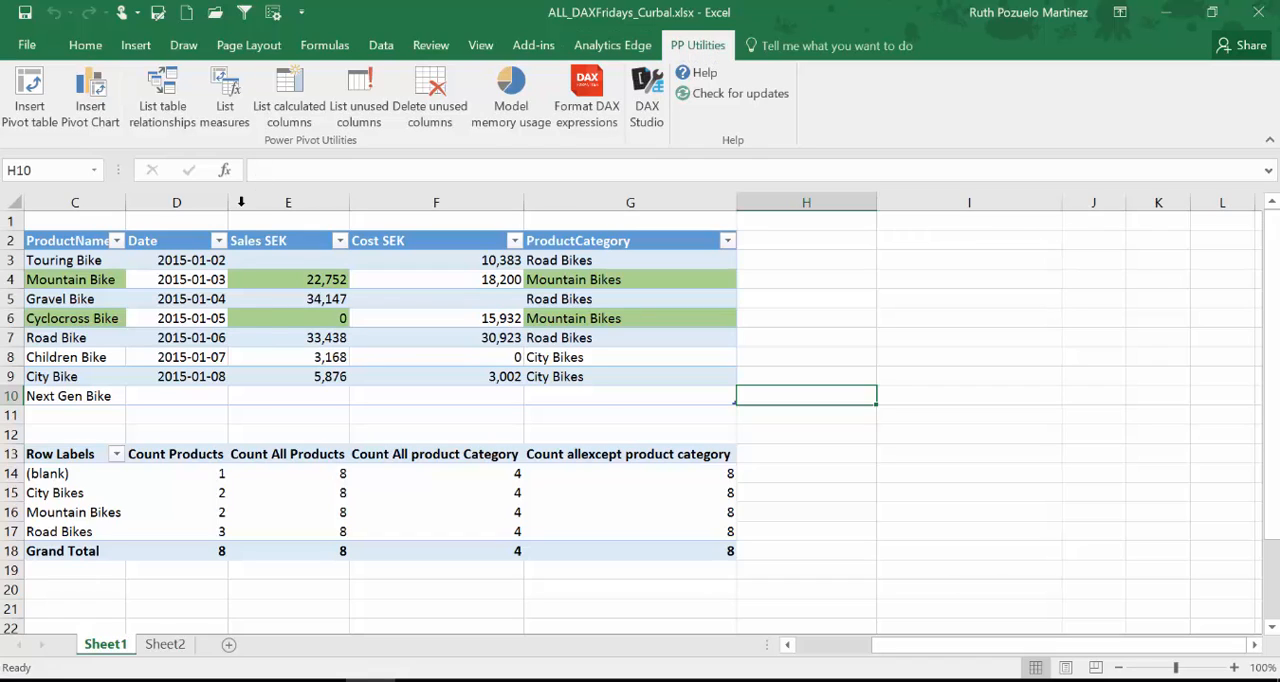
{"action": "mouse_move", "coordinate": [162, 94]}
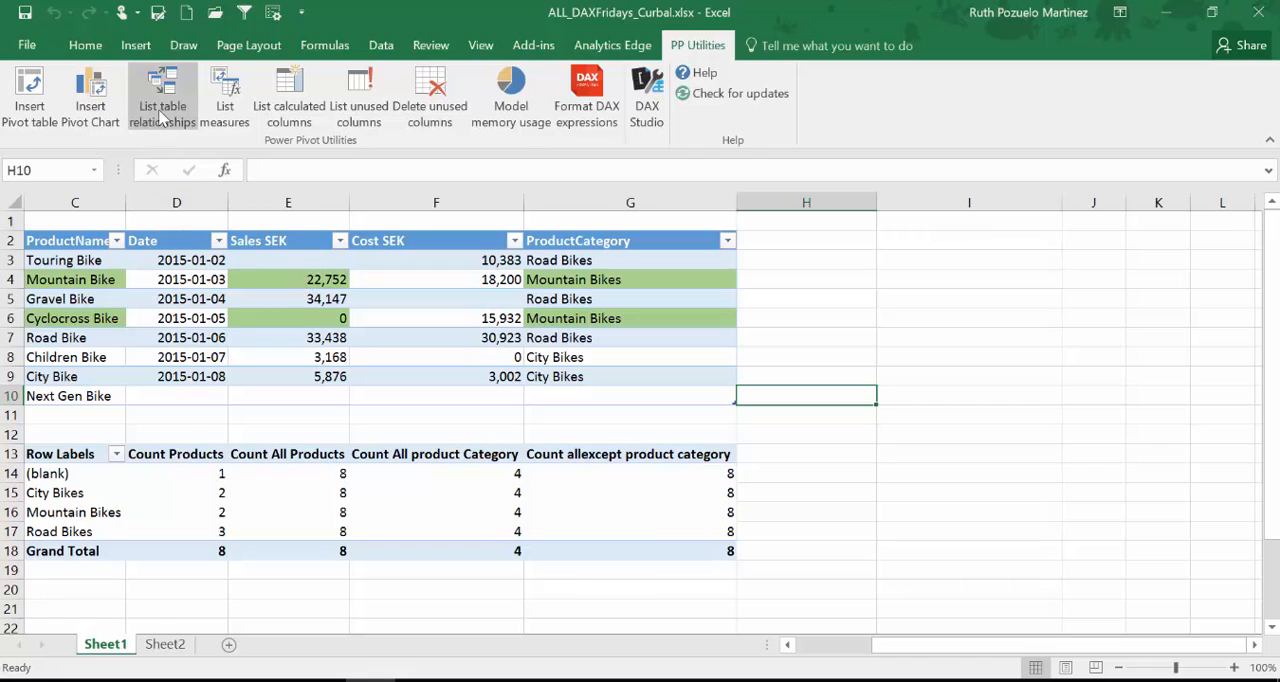
{"action": "mouse_move", "coordinate": [162, 94]}
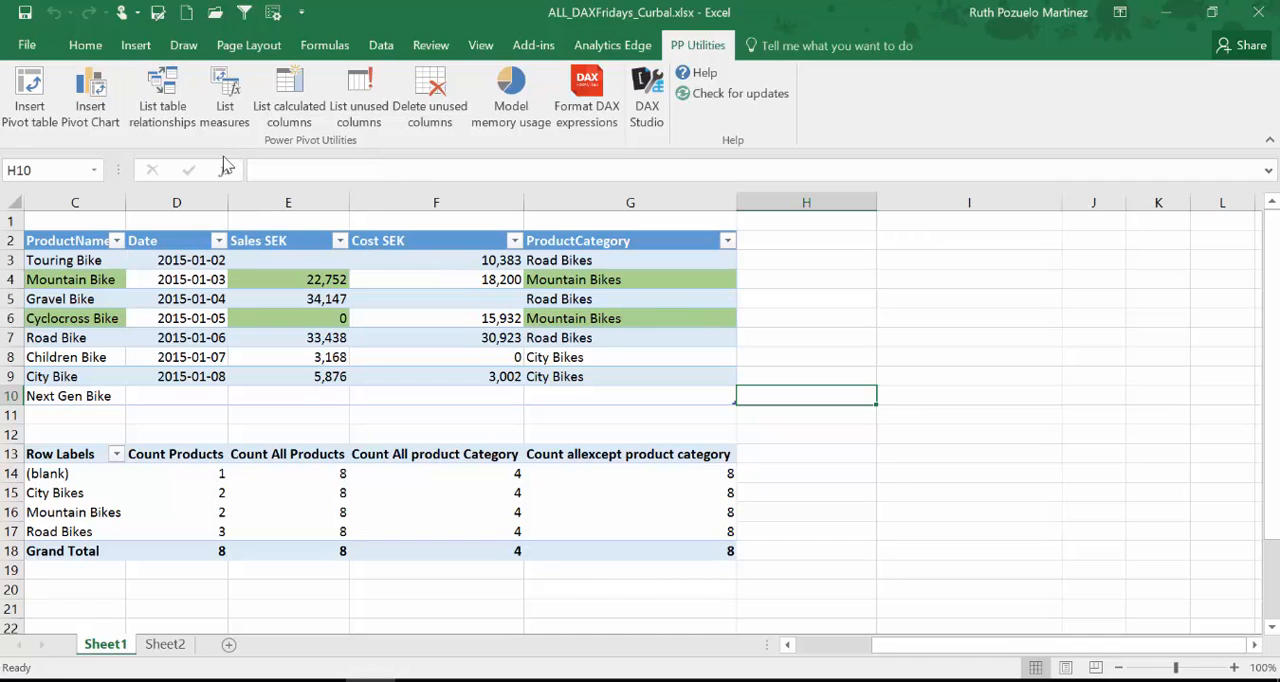
{"action": "left_click", "coordinate": [224, 94]}
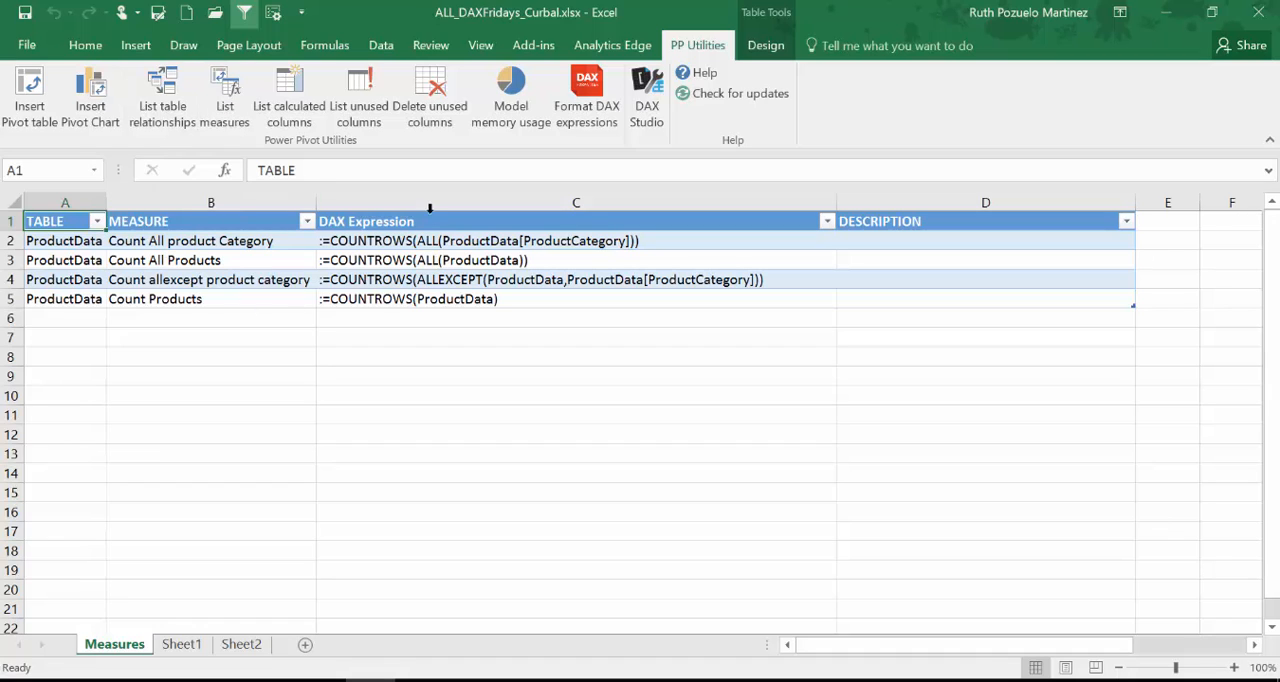
{"action": "left_click", "coordinate": [576, 202]}
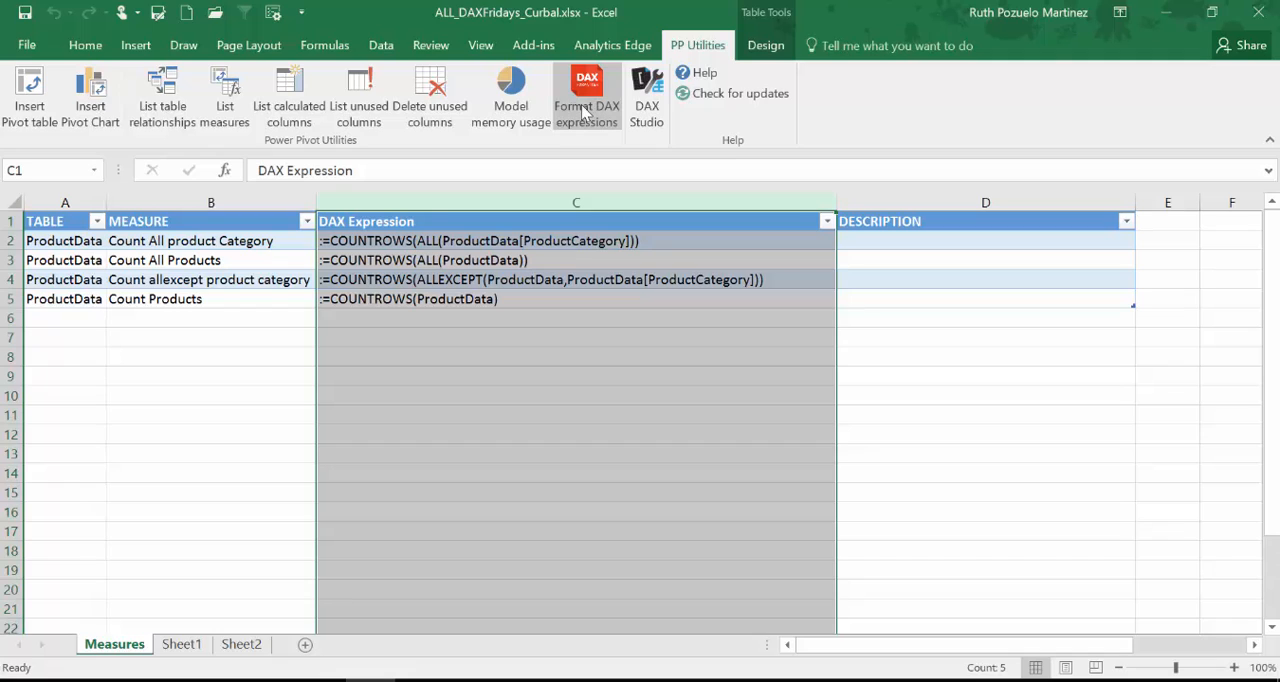
Step: Format the DAX expressions via PP Utilities, then return to Sheet1 with the PivotTable
{"action": "left_click", "coordinate": [586, 94]}
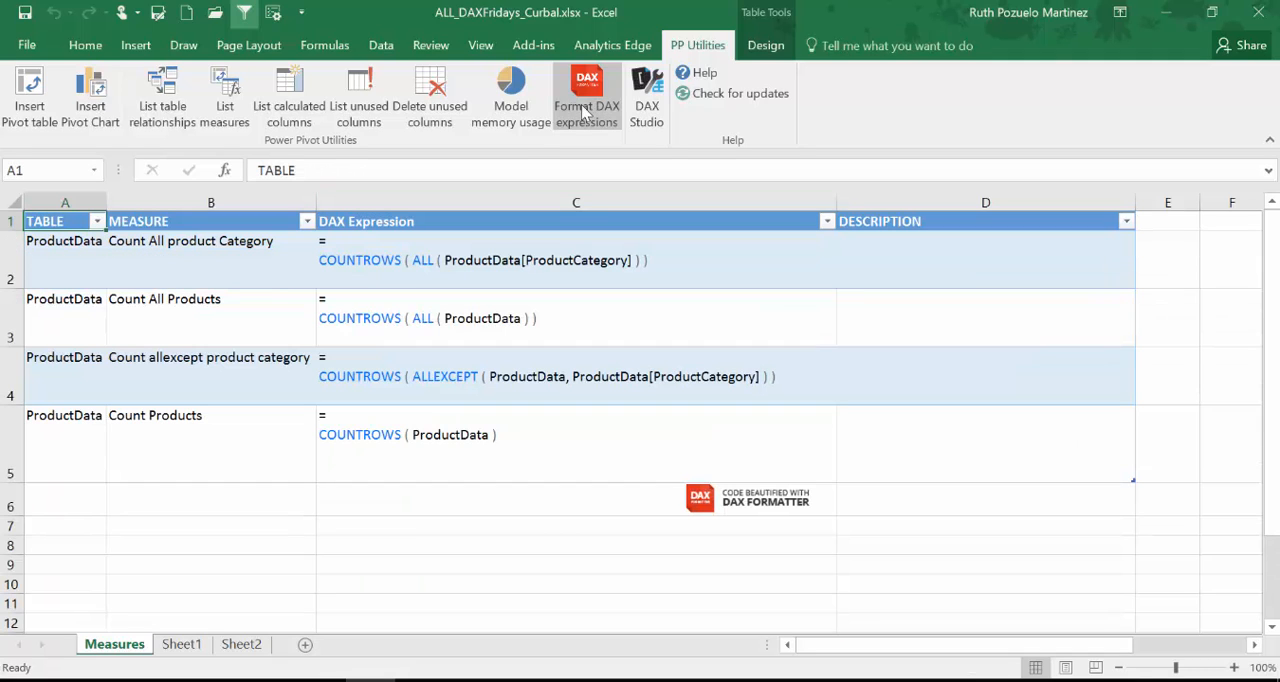
{"action": "mouse_move", "coordinate": [438, 302]}
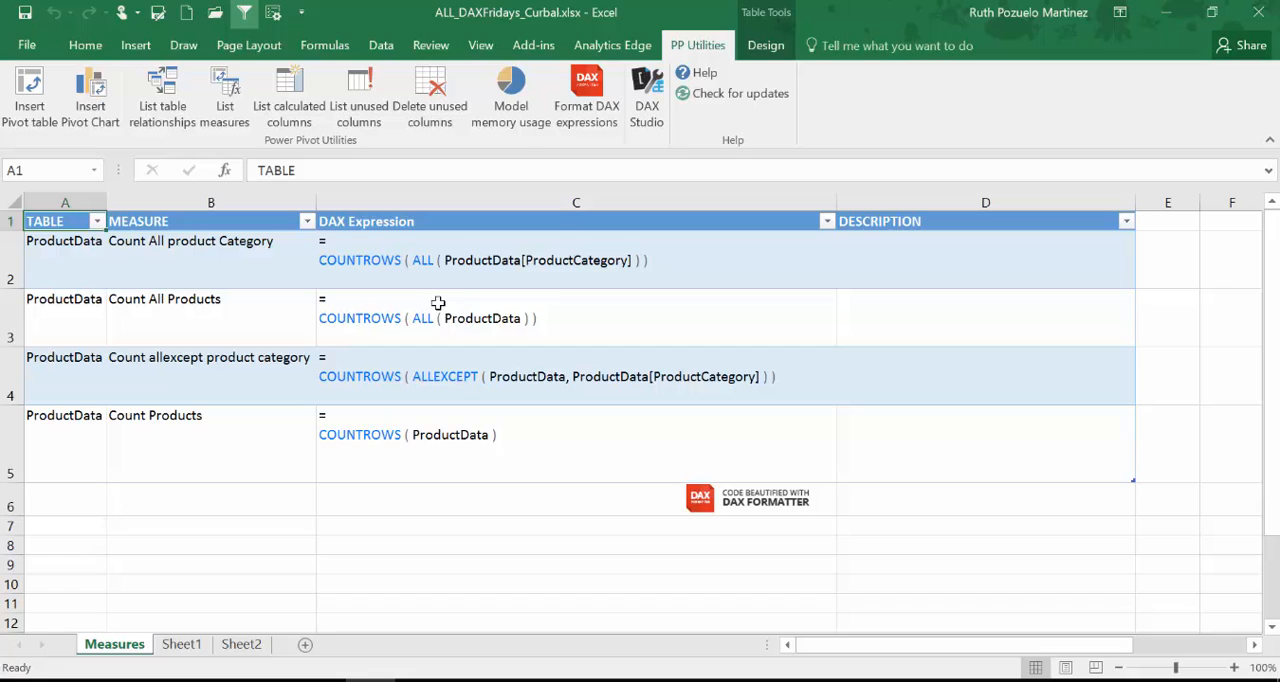
{"action": "mouse_move", "coordinate": [496, 310]}
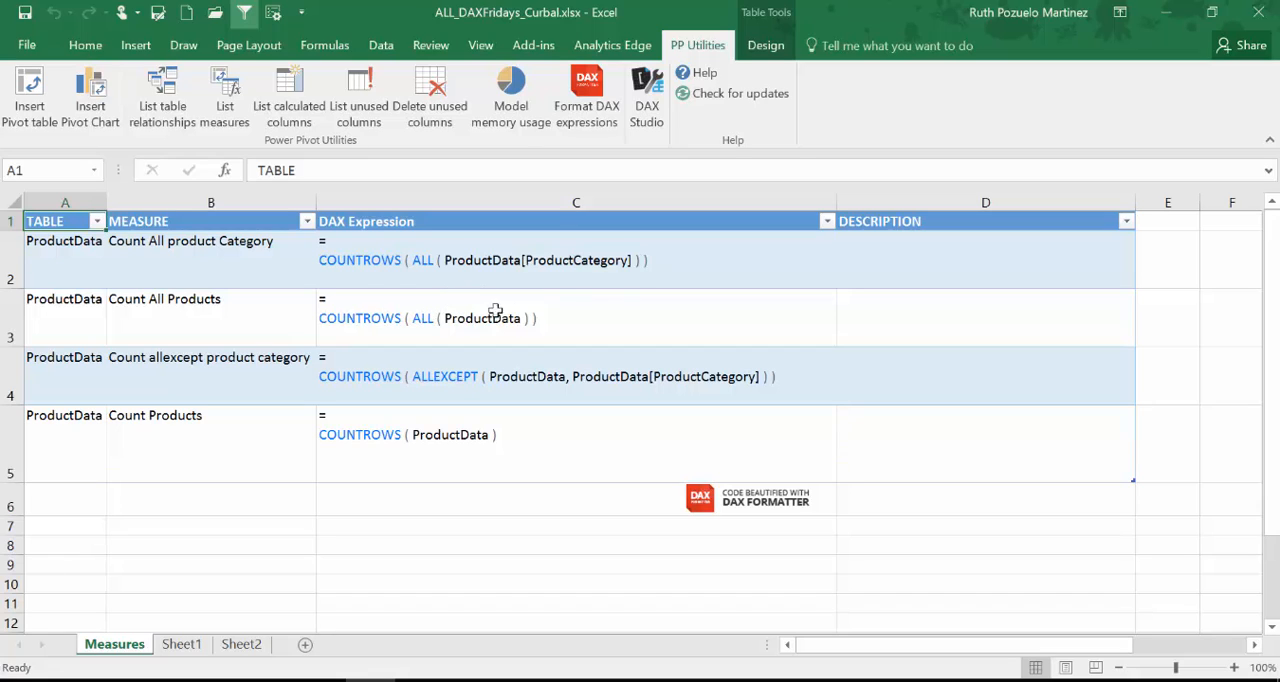
{"action": "mouse_move", "coordinate": [372, 460]}
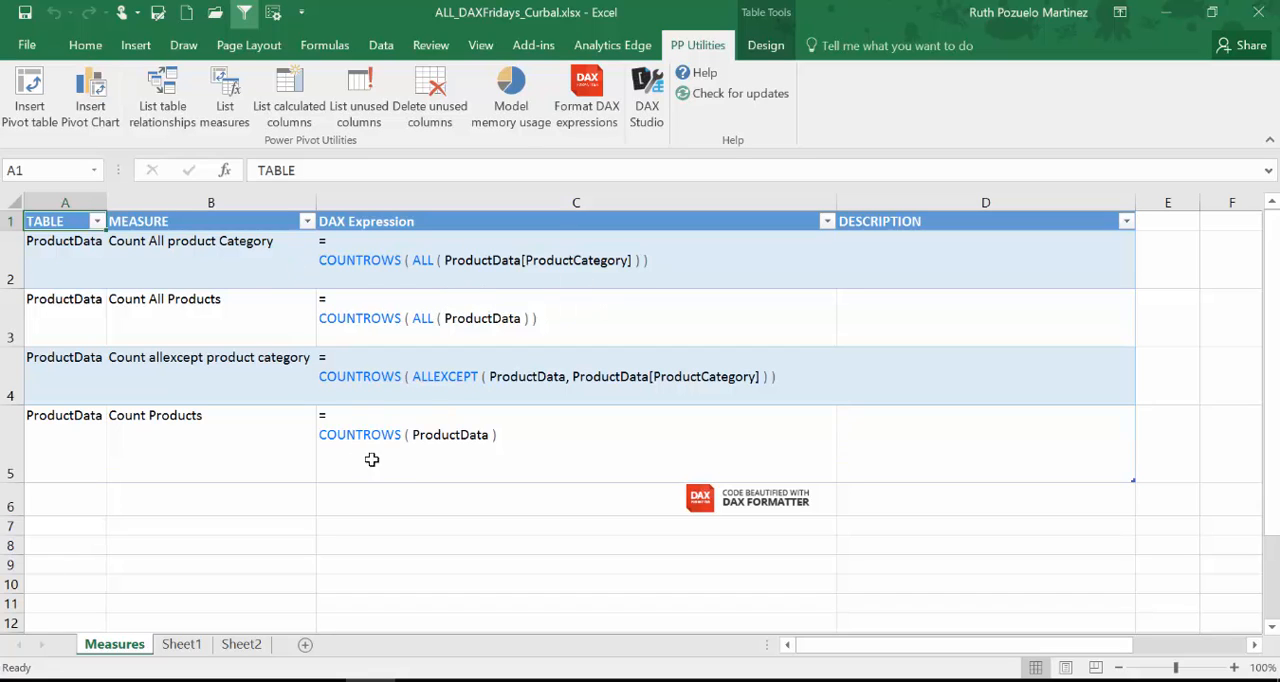
{"action": "mouse_move", "coordinate": [350, 440]}
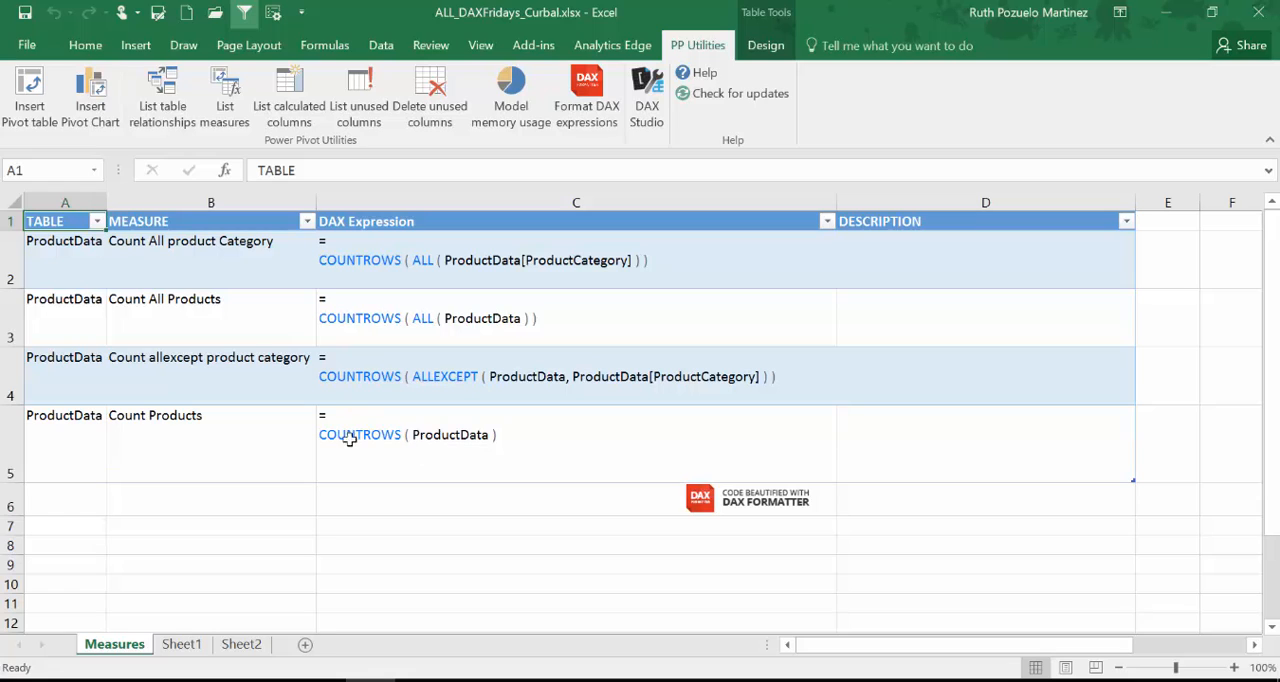
{"action": "mouse_move", "coordinate": [322, 396]}
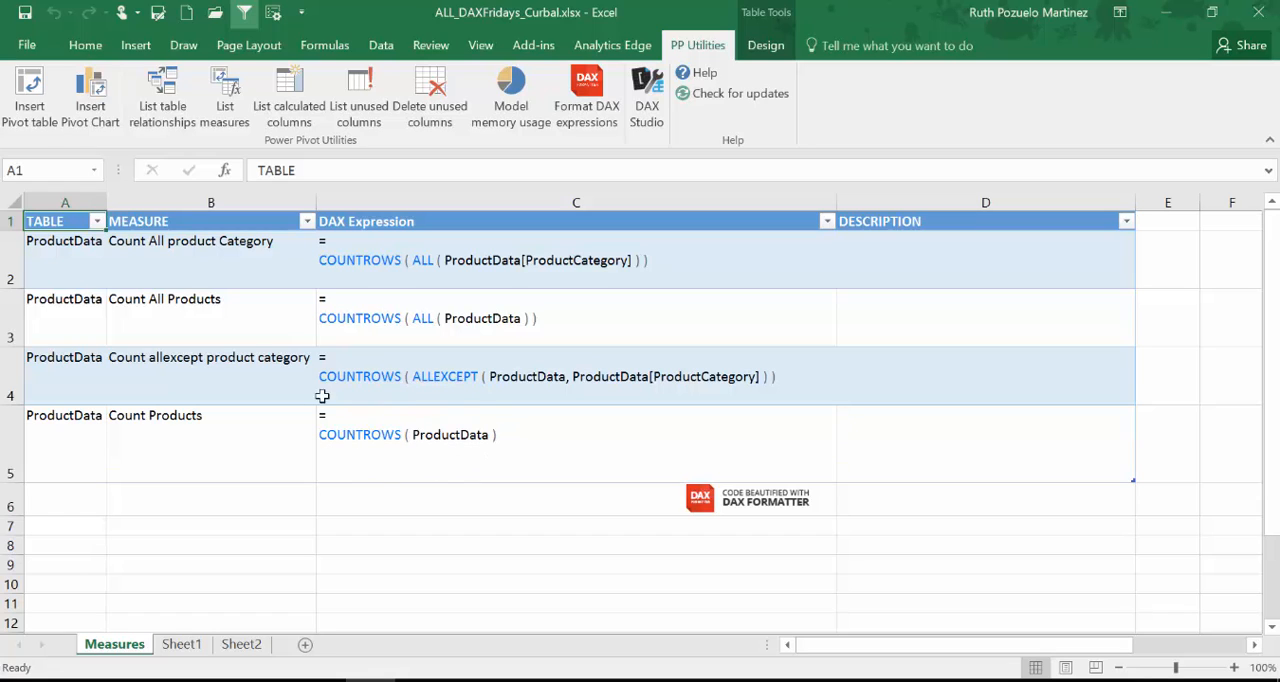
{"action": "mouse_move", "coordinate": [352, 330]}
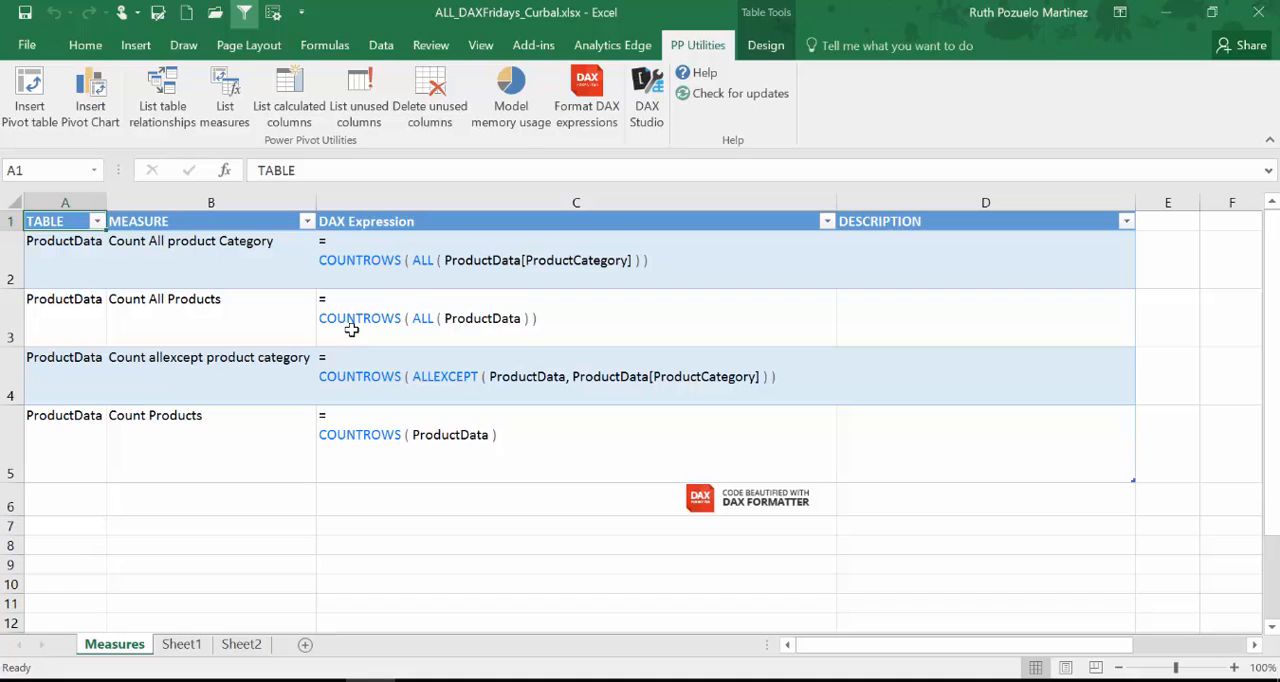
{"action": "mouse_move", "coordinate": [470, 324]}
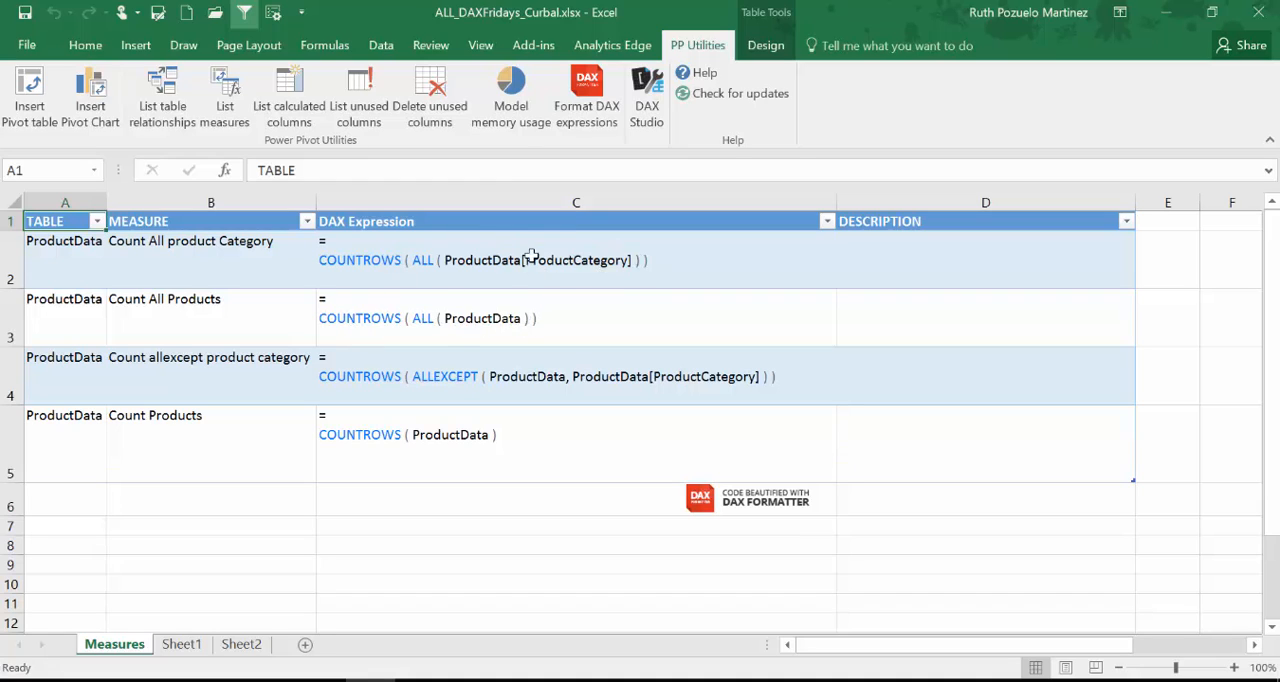
{"action": "mouse_move", "coordinate": [570, 250]}
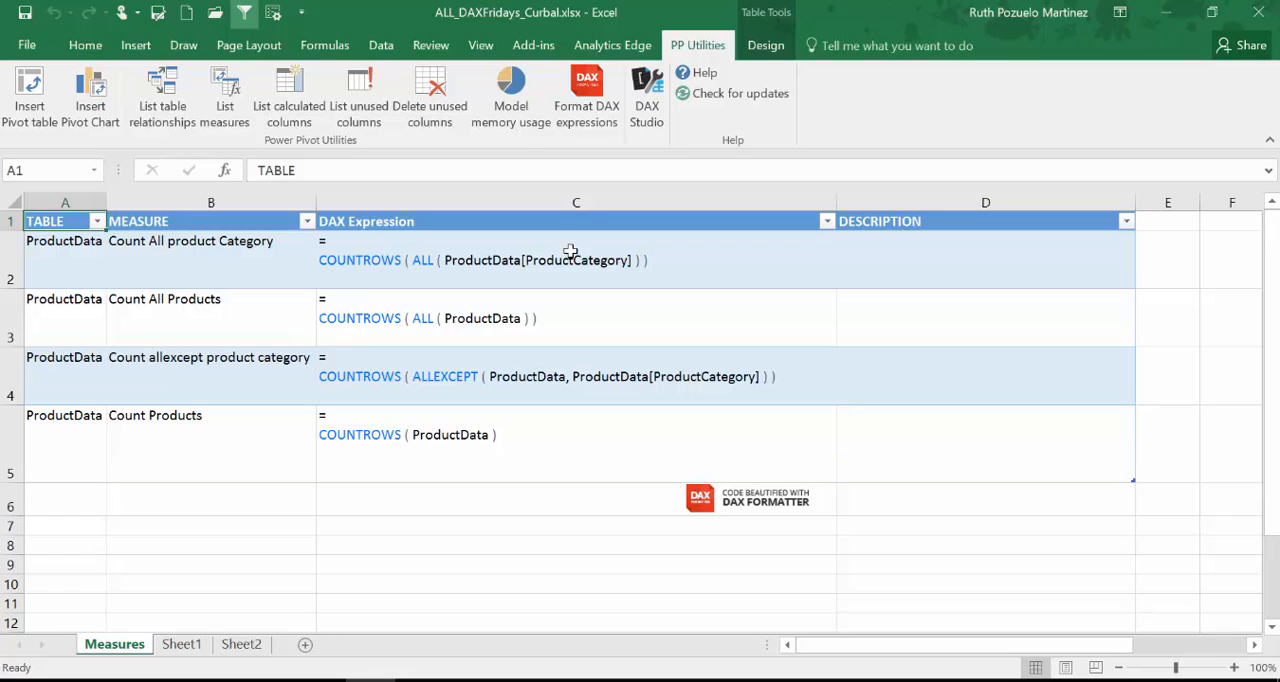
{"action": "mouse_move", "coordinate": [518, 386]}
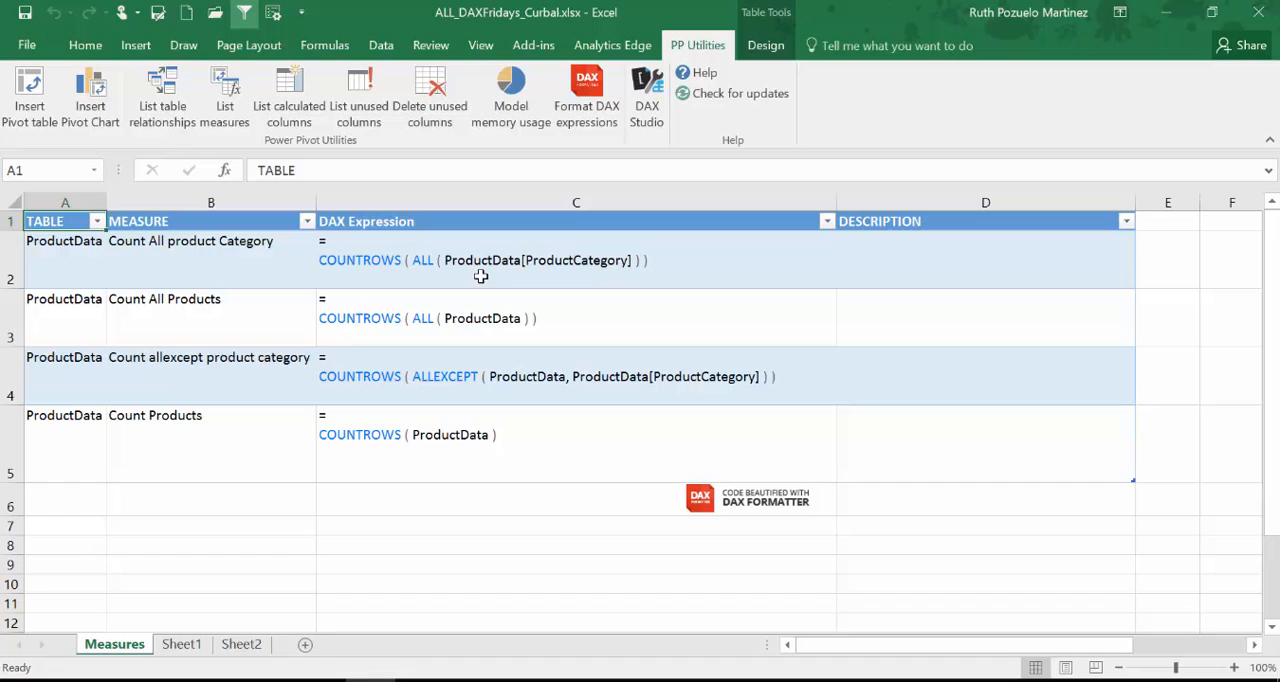
{"action": "left_click", "coordinate": [180, 644]}
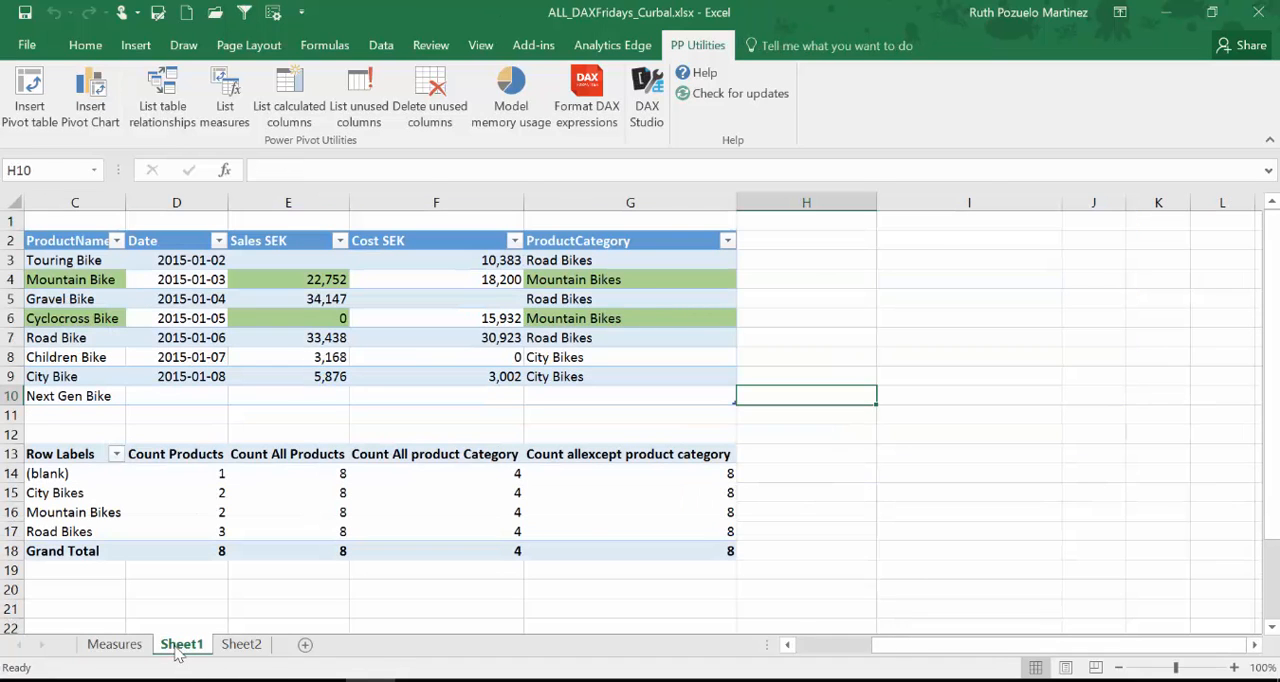
{"action": "mouse_move", "coordinate": [184, 464]}
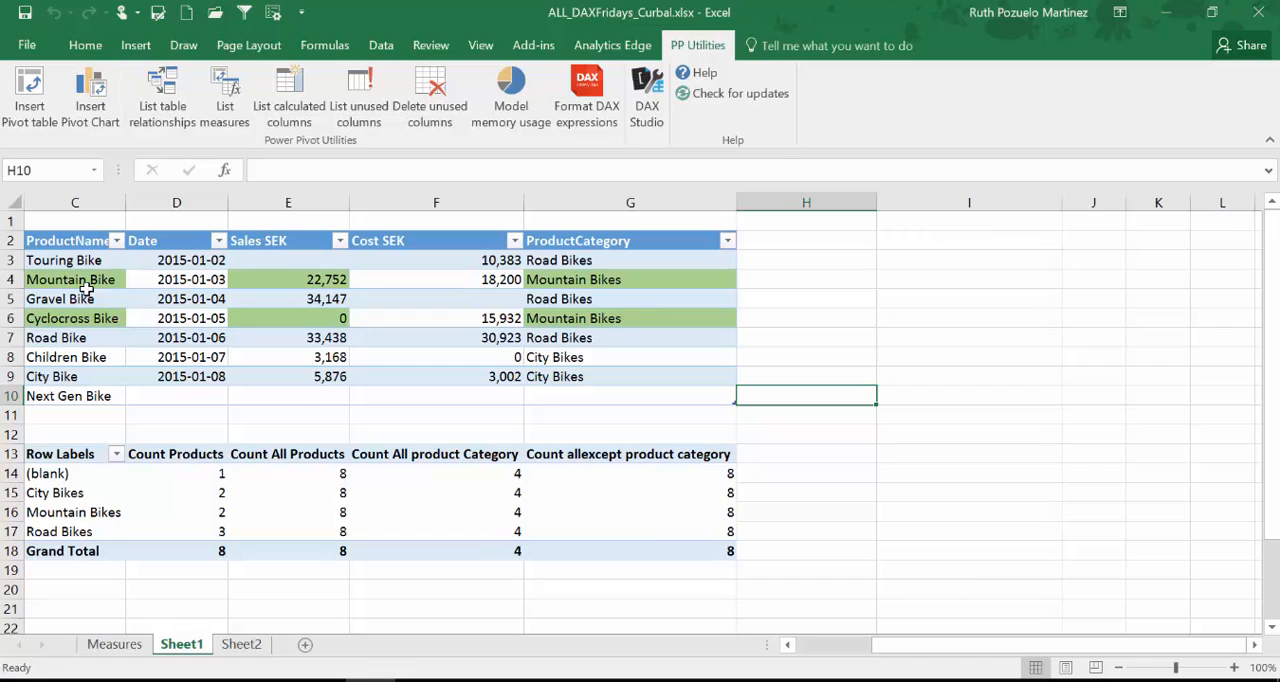
{"action": "mouse_move", "coordinate": [212, 530]}
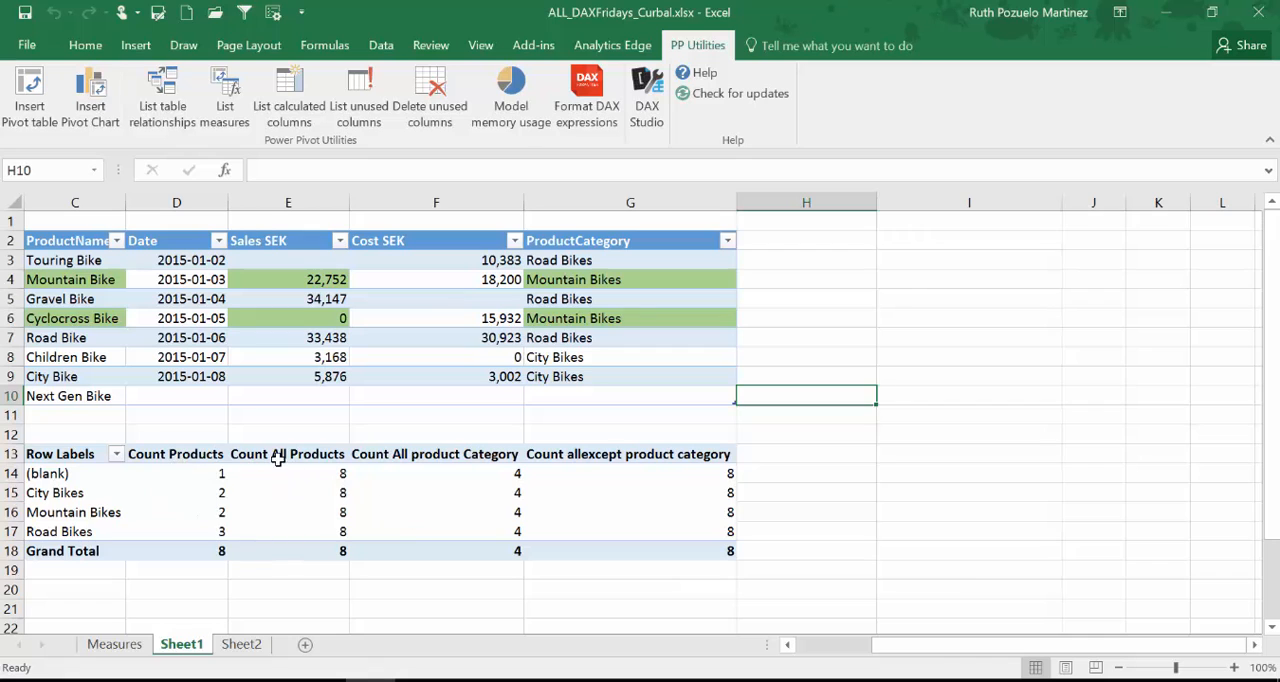
{"action": "left_click", "coordinate": [114, 644]}
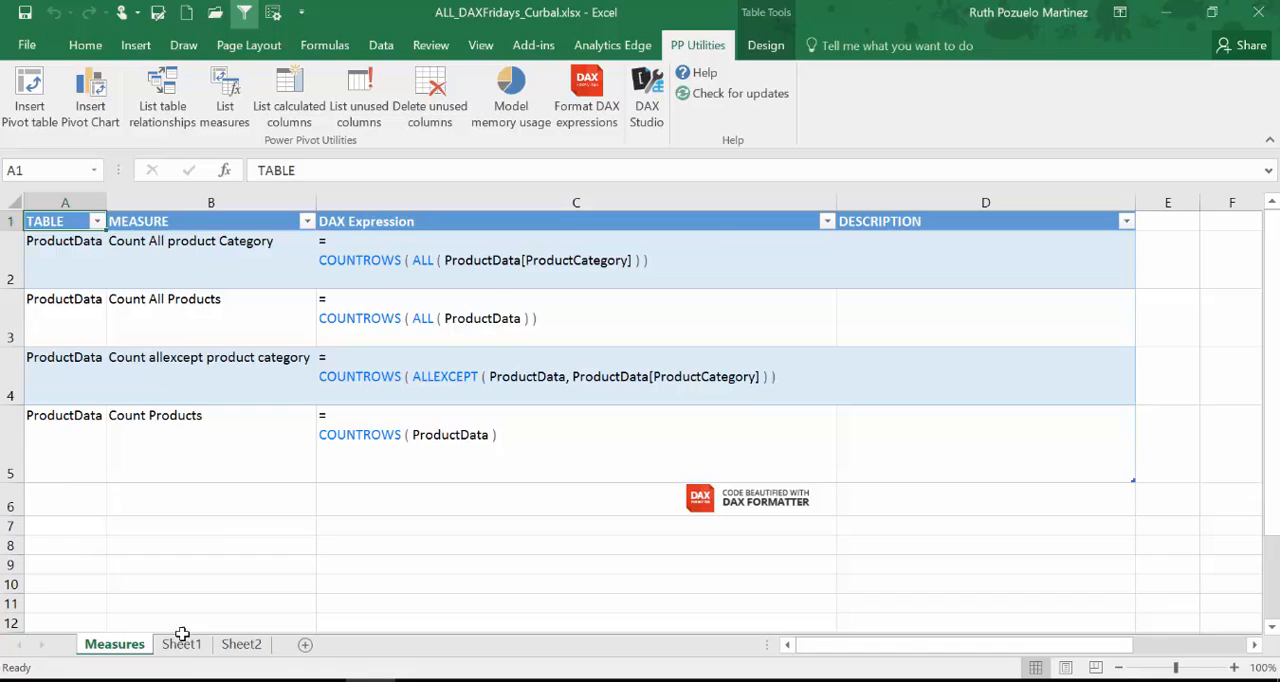
{"action": "left_click", "coordinate": [180, 644]}
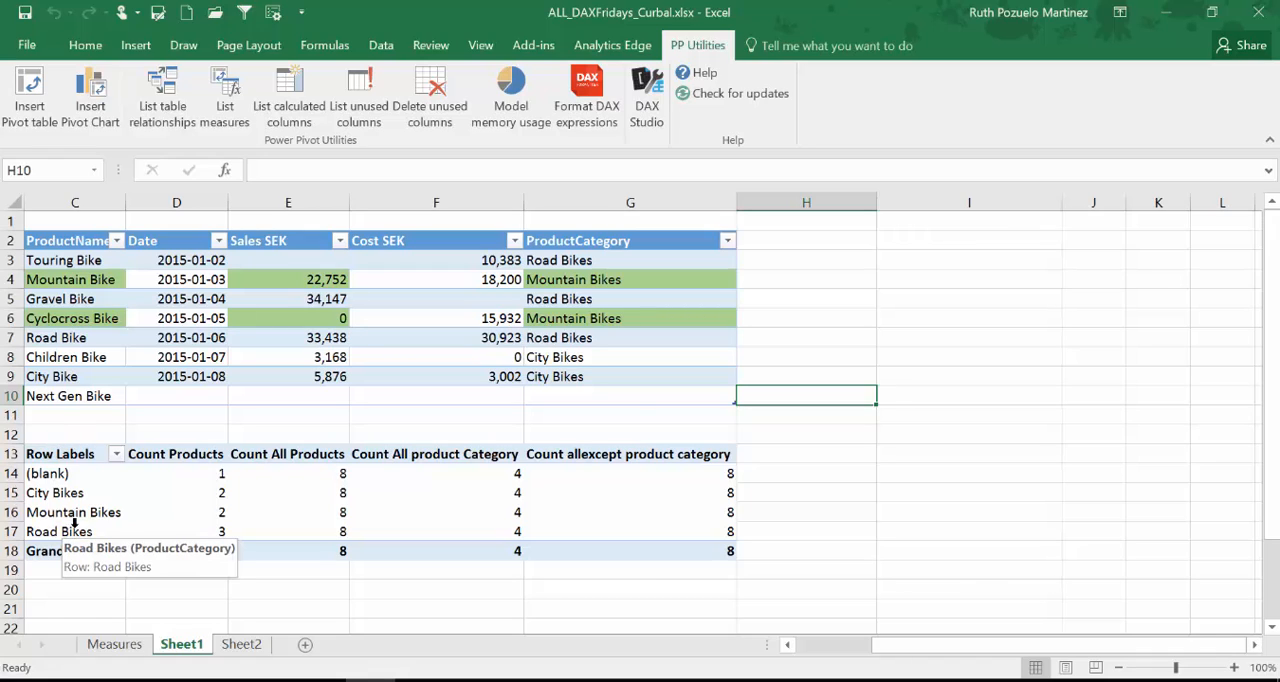
{"action": "left_click", "coordinate": [48, 474]}
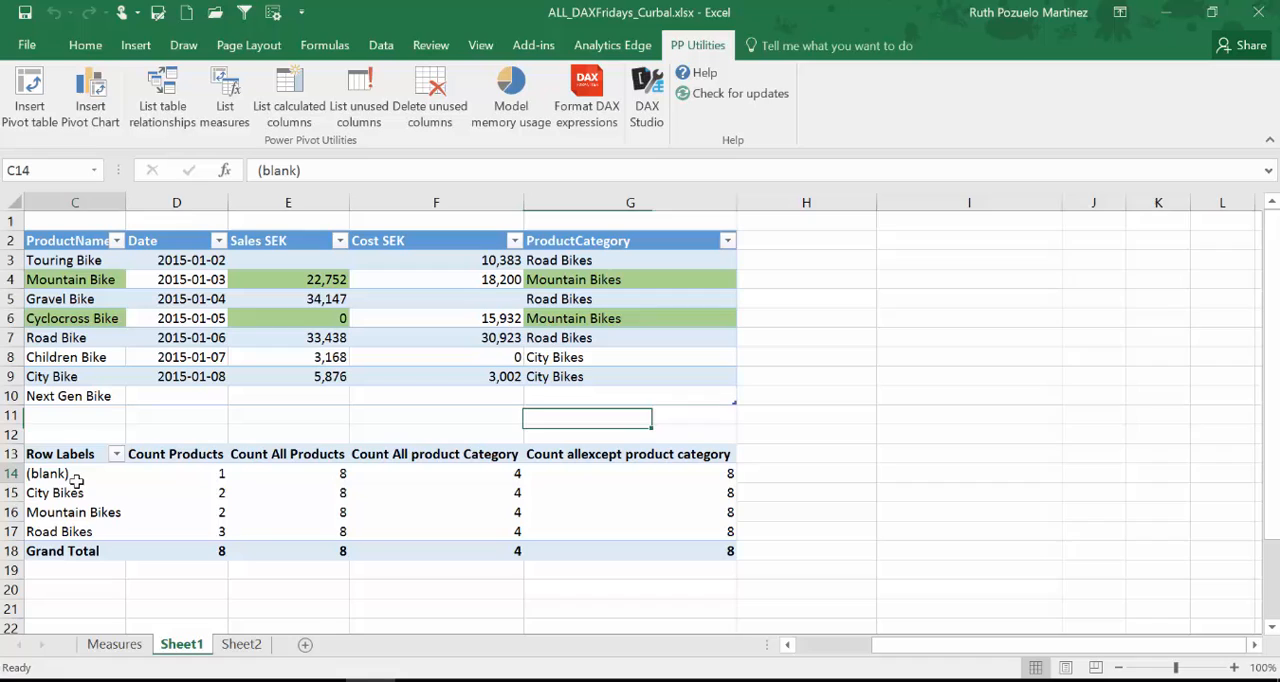
{"action": "left_click", "coordinate": [48, 474]}
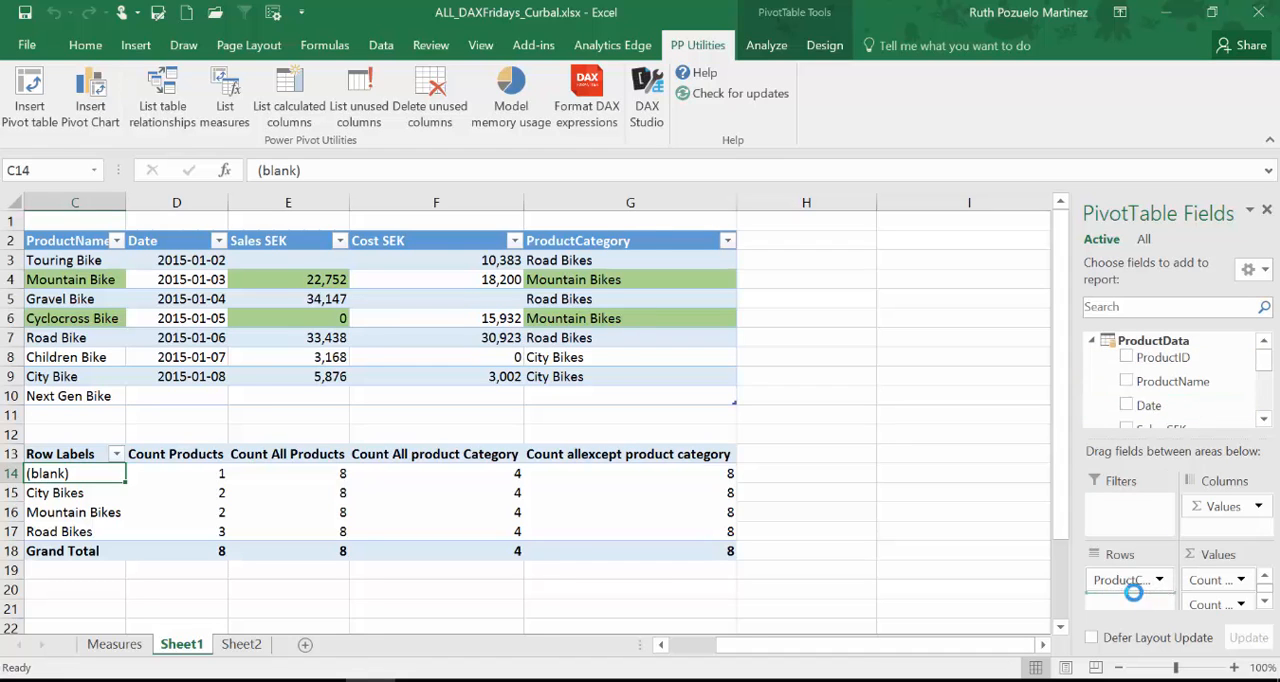
Step: Use ProductName as the PivotTable row field, listing the eight bikes with counts
{"action": "left_click", "coordinate": [1126, 364]}
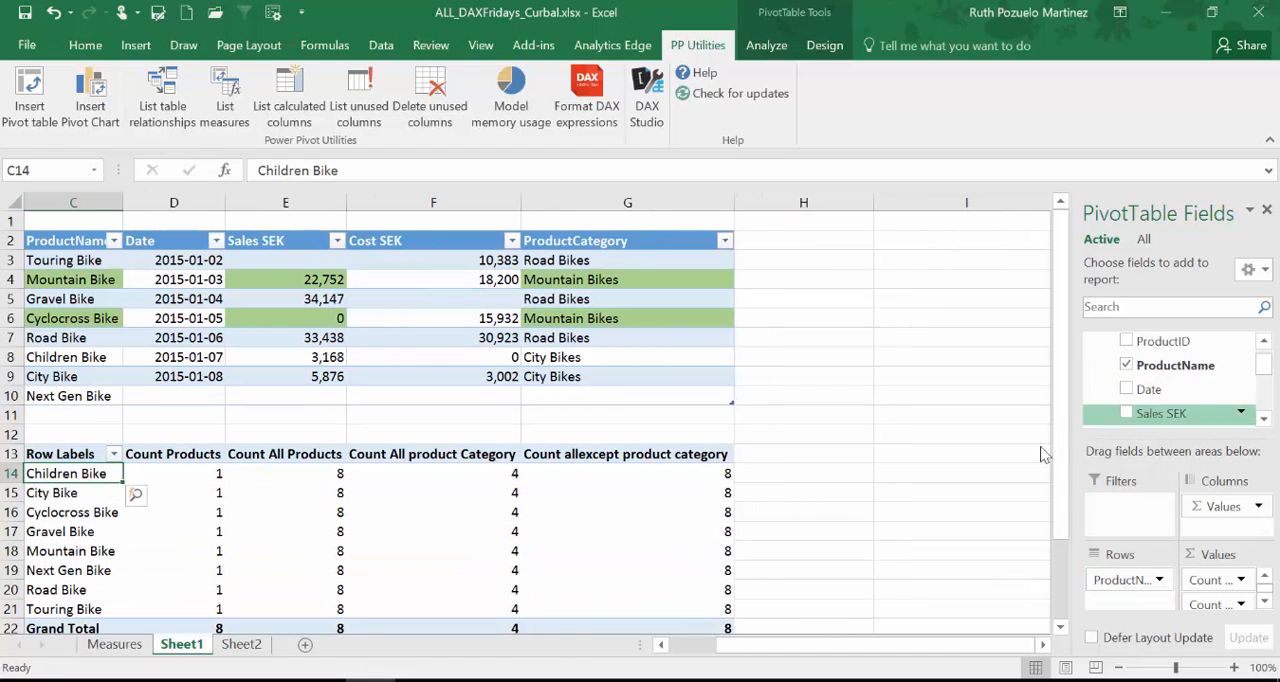
{"action": "mouse_move", "coordinate": [330, 474]}
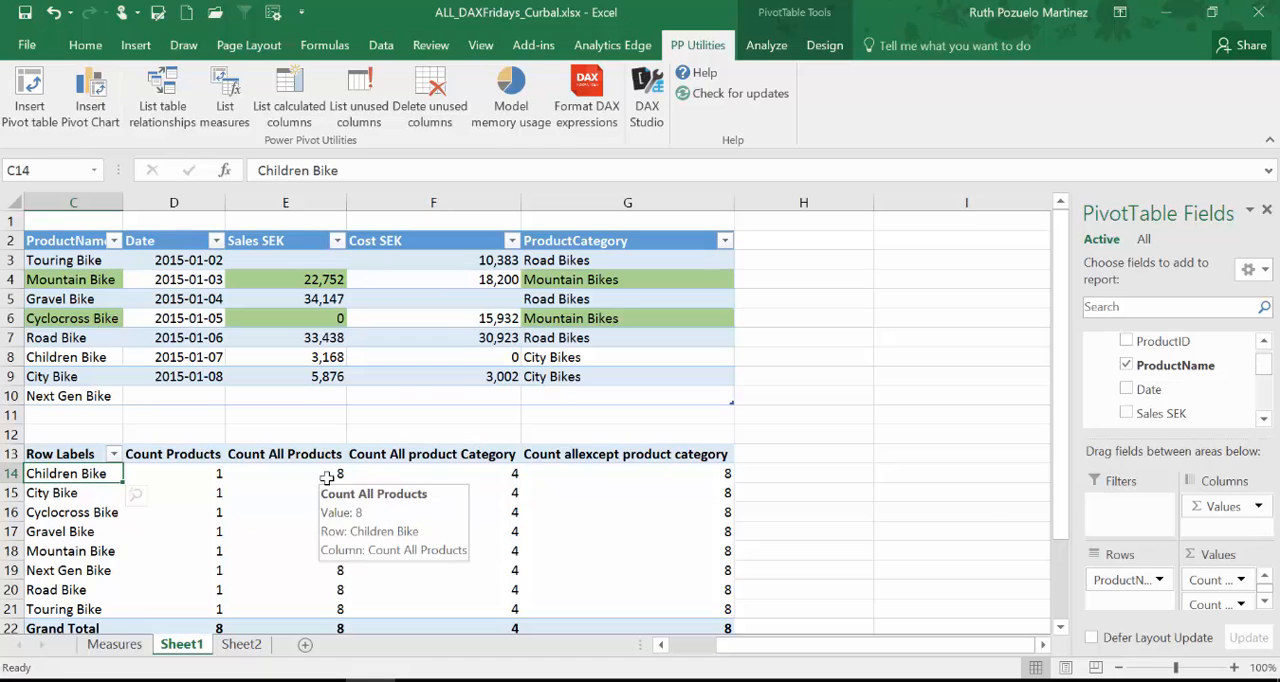
{"action": "mouse_move", "coordinate": [312, 478]}
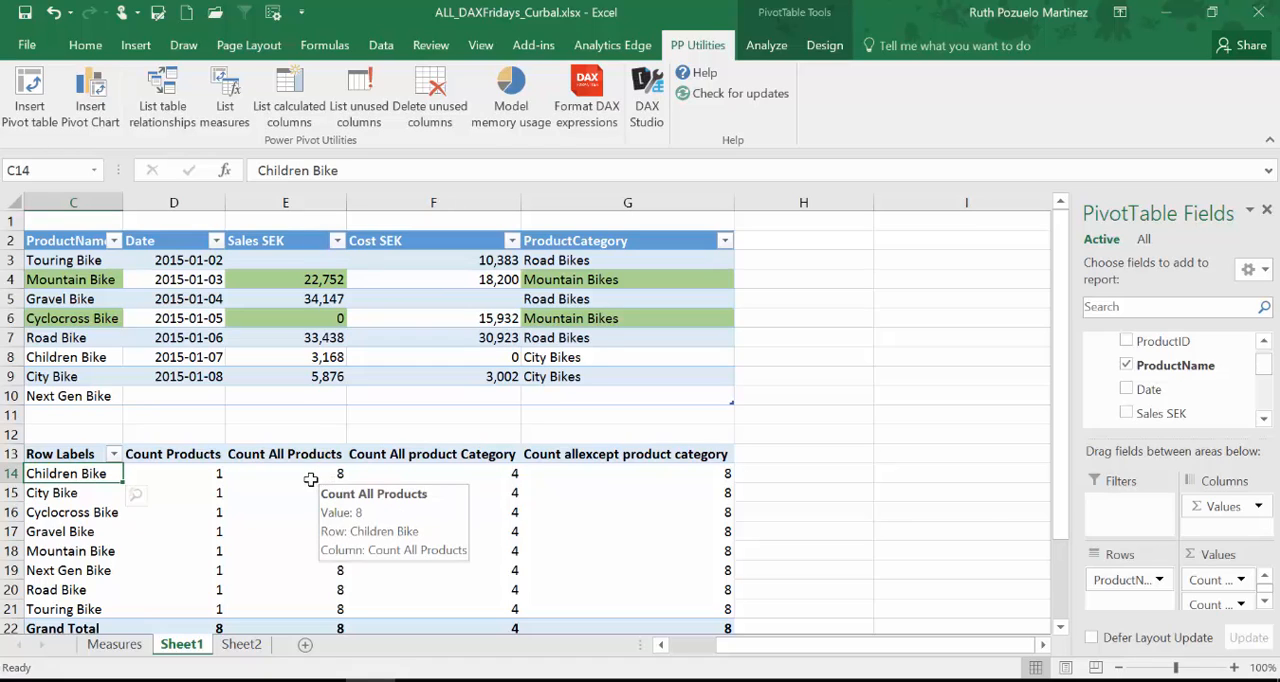
{"action": "mouse_move", "coordinate": [108, 572]}
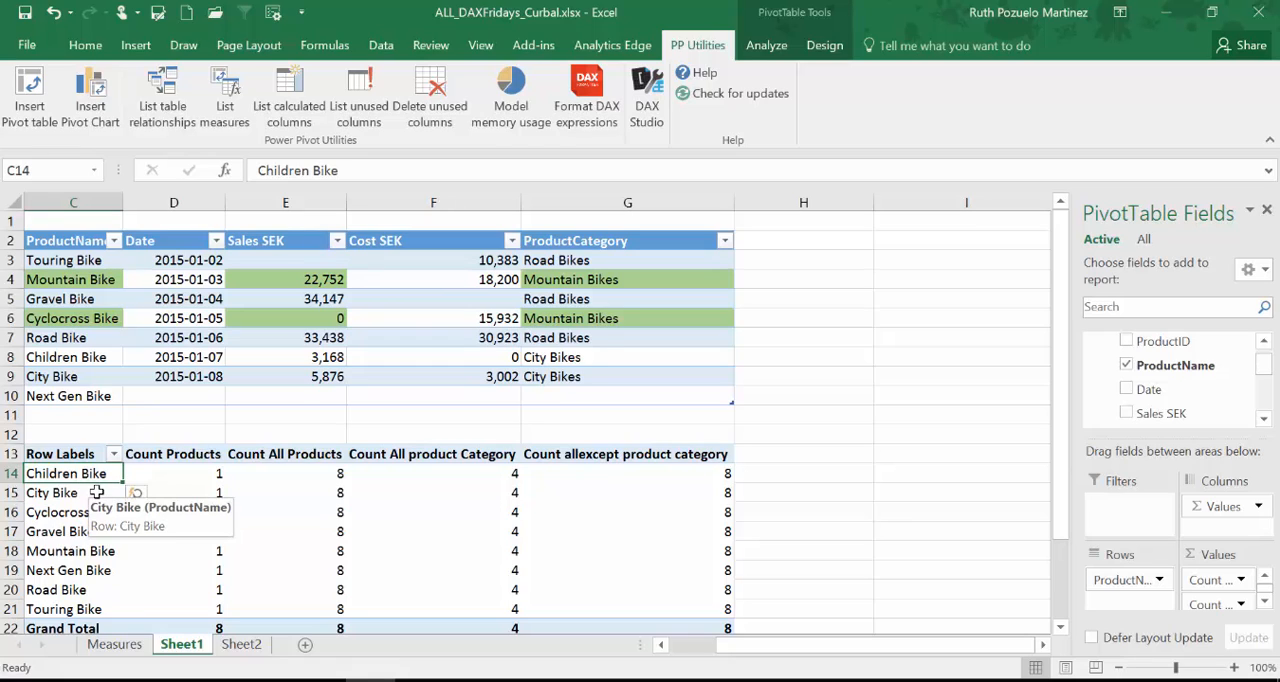
{"action": "mouse_move", "coordinate": [428, 564]}
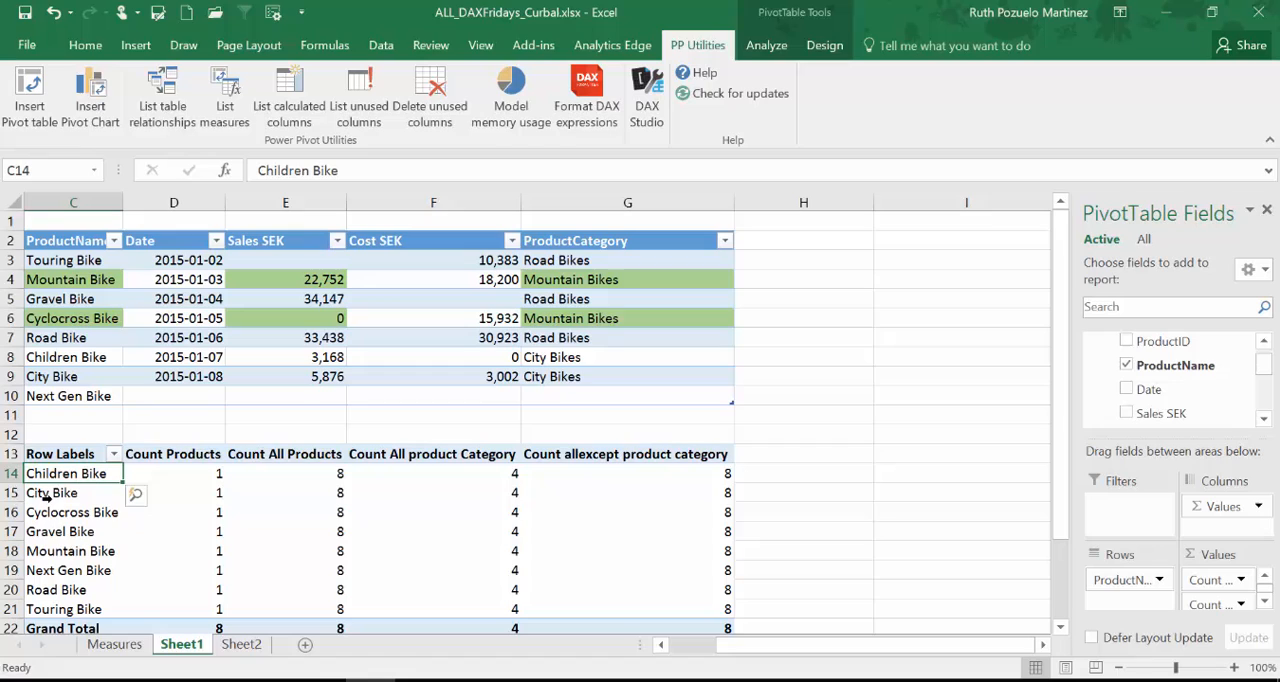
{"action": "mouse_move", "coordinate": [72, 356]}
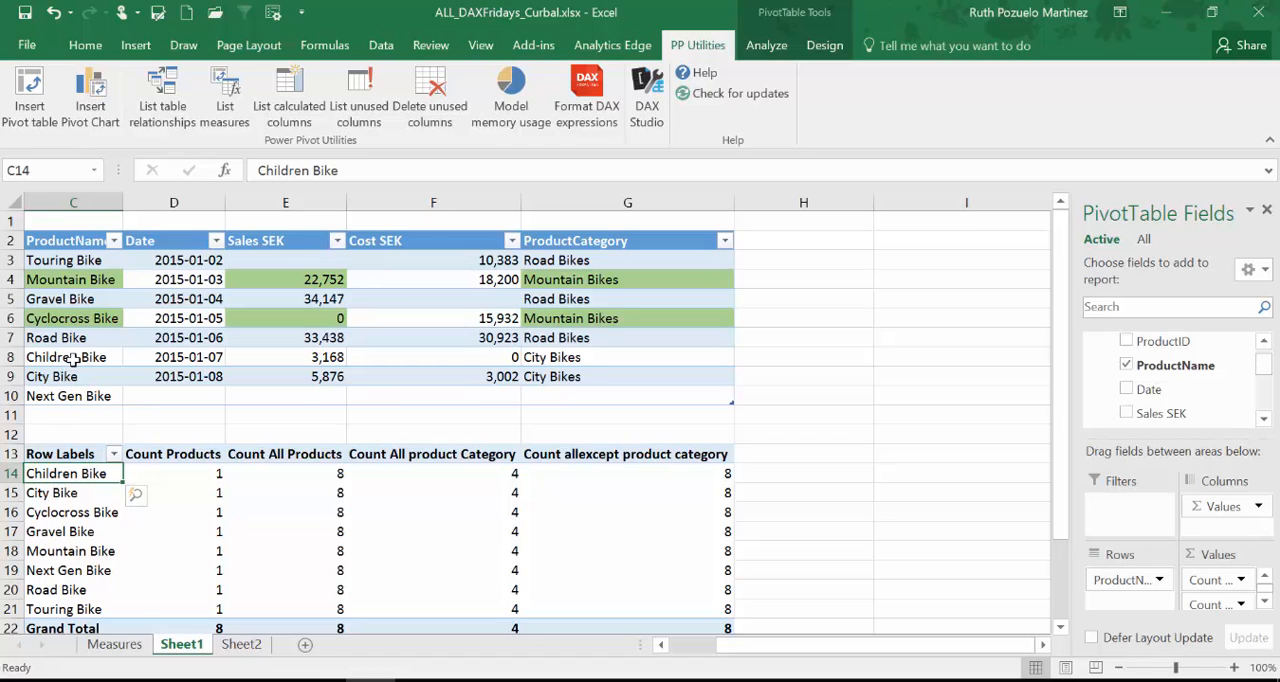
{"action": "mouse_move", "coordinate": [284, 490]}
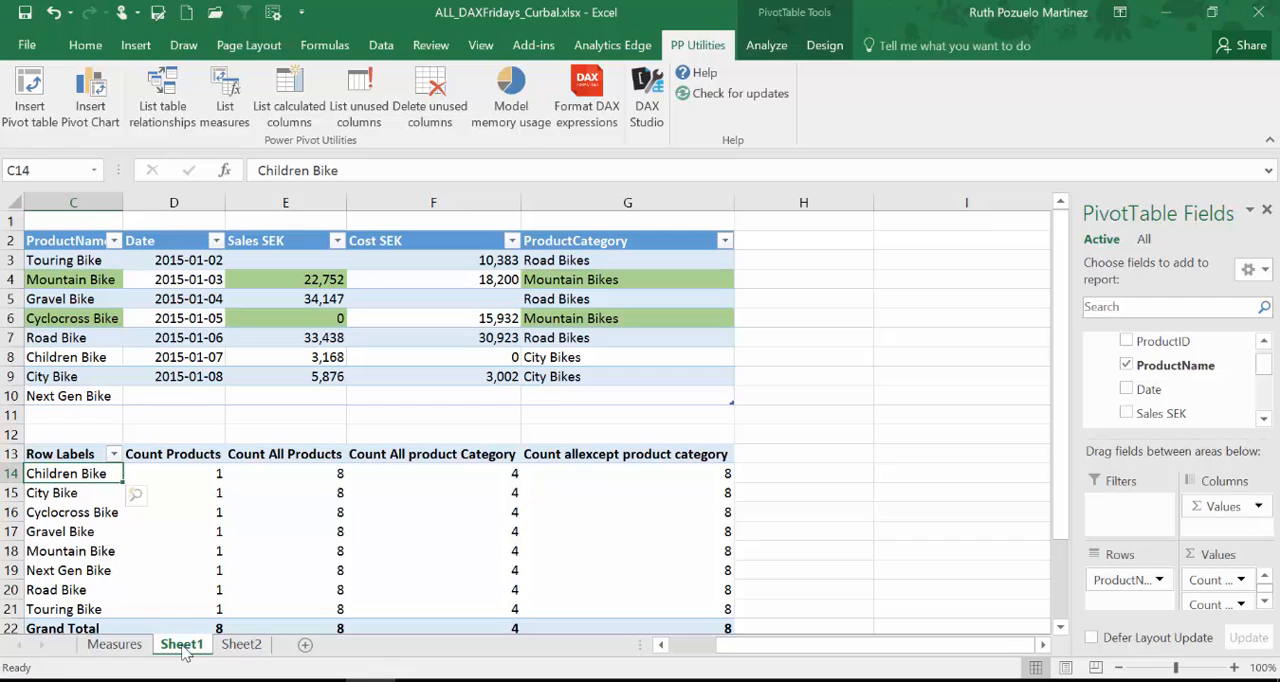
{"action": "left_click", "coordinate": [112, 644]}
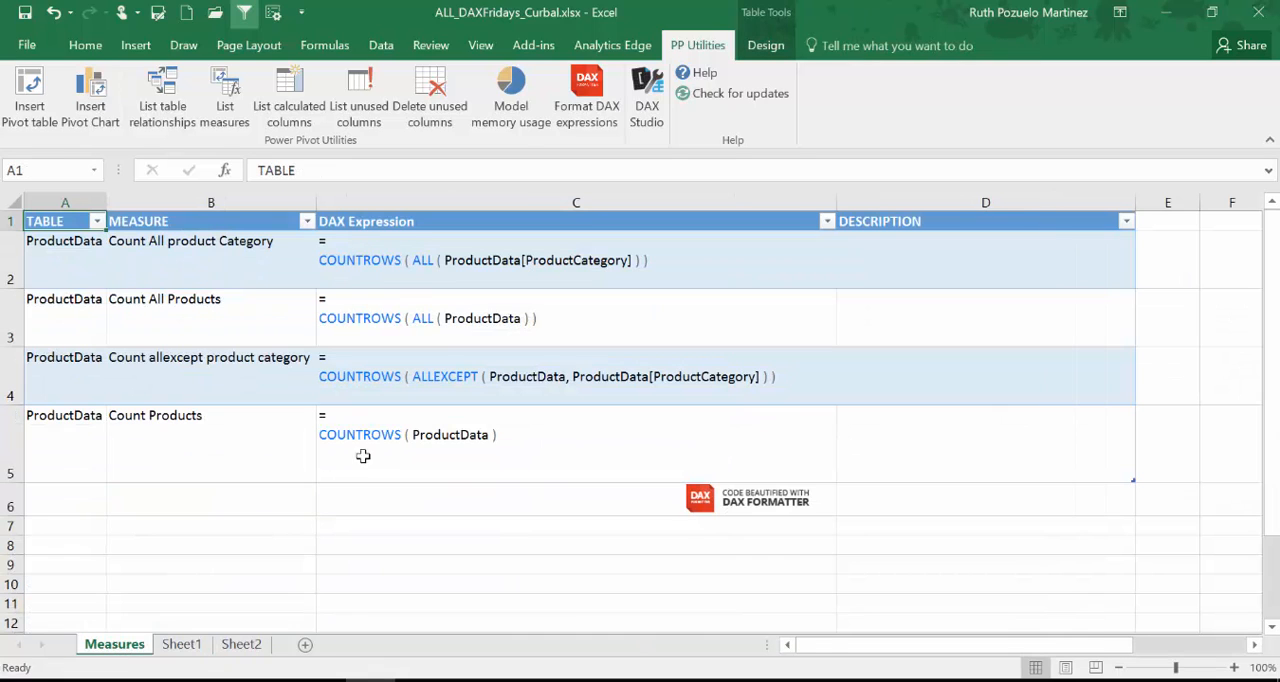
{"action": "mouse_move", "coordinate": [520, 280]}
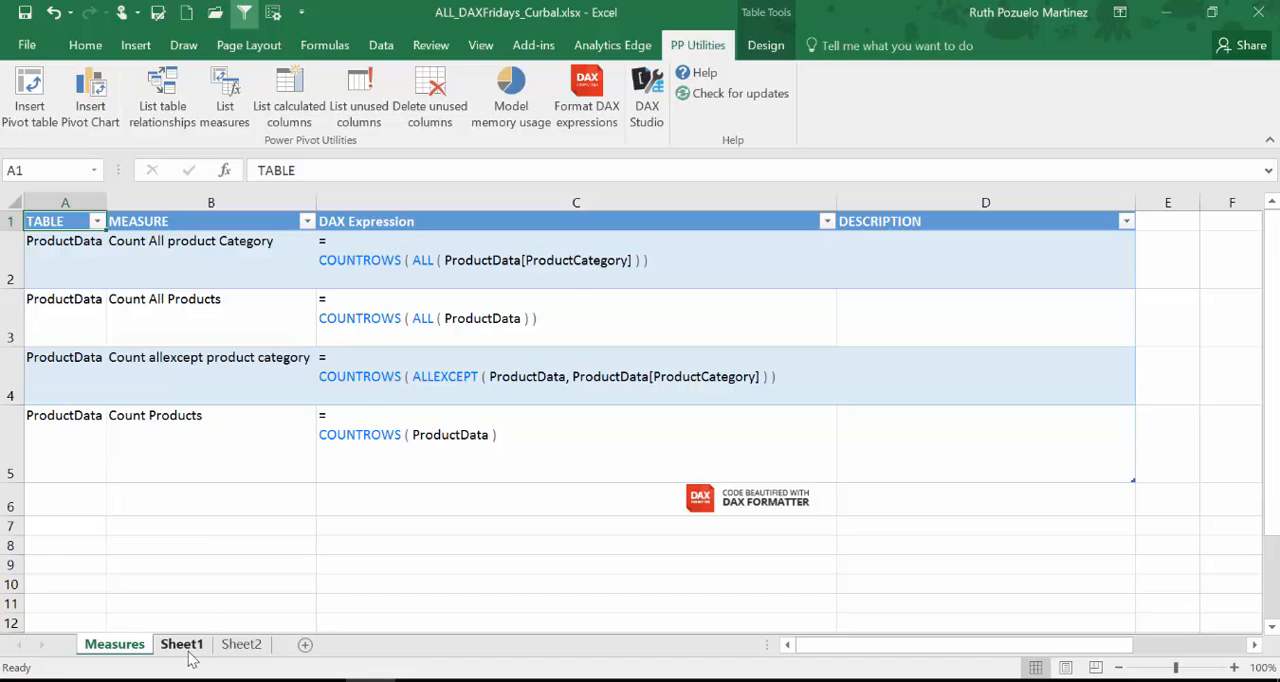
{"action": "left_click", "coordinate": [182, 644]}
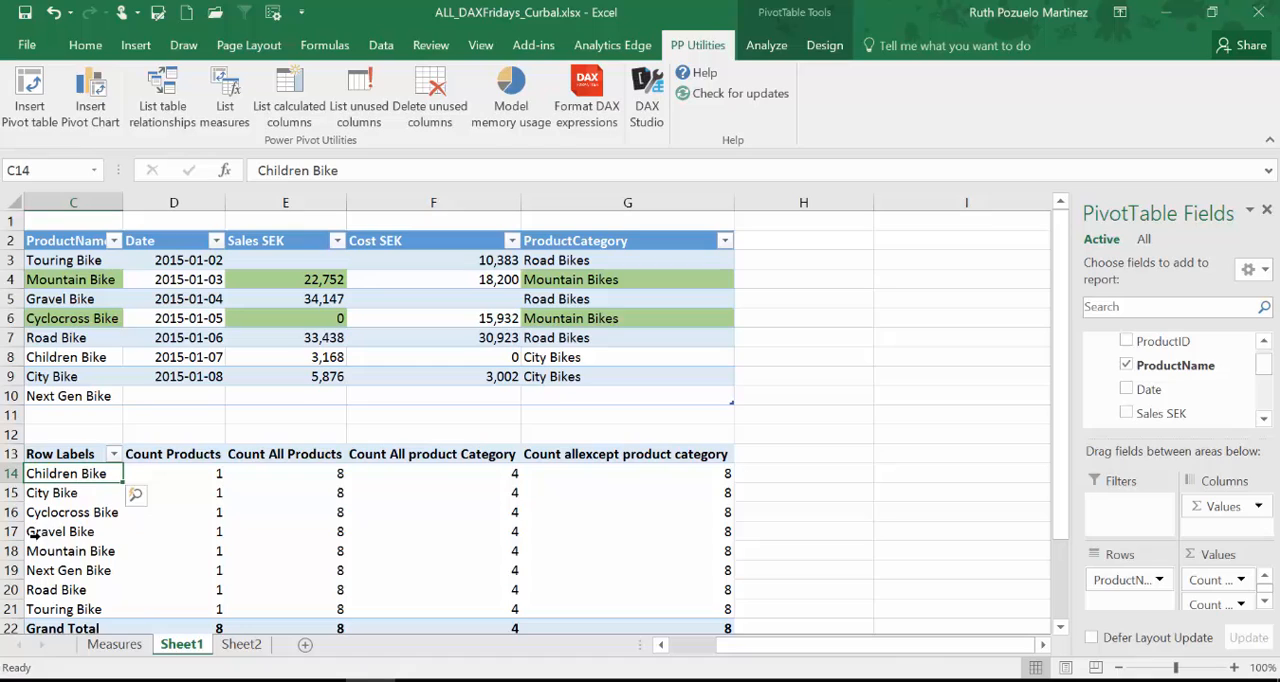
{"action": "mouse_move", "coordinate": [492, 468]}
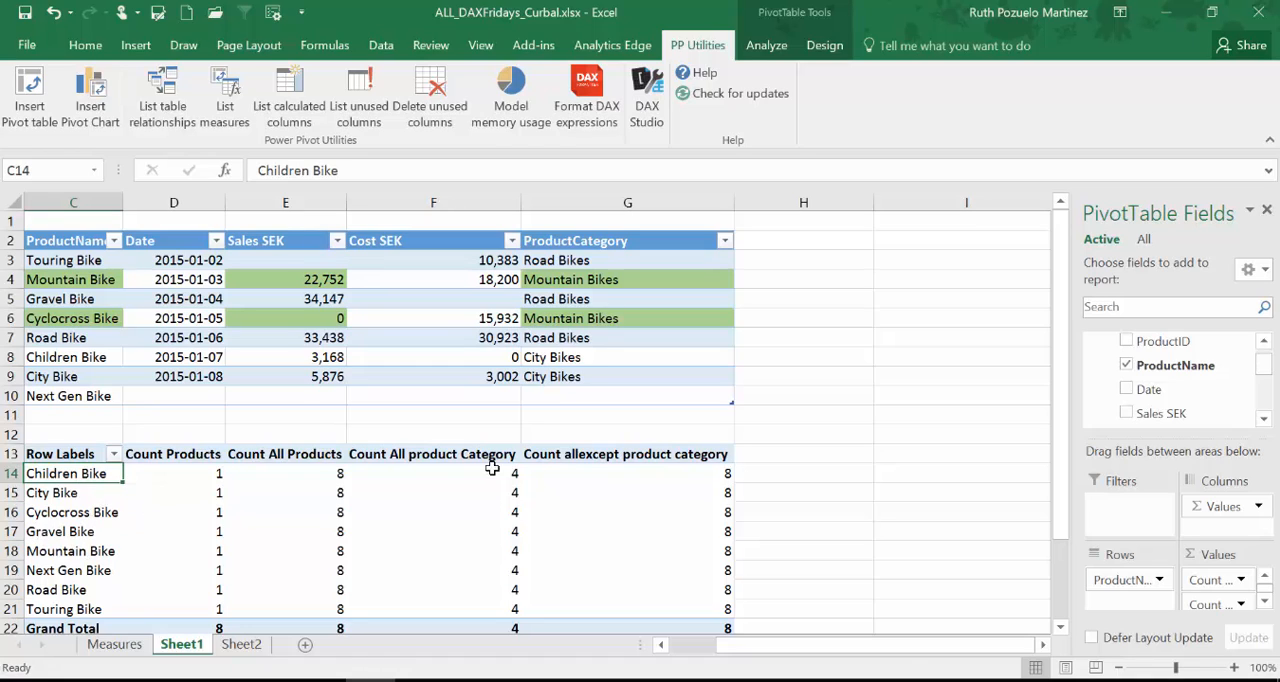
{"action": "mouse_move", "coordinate": [604, 308]}
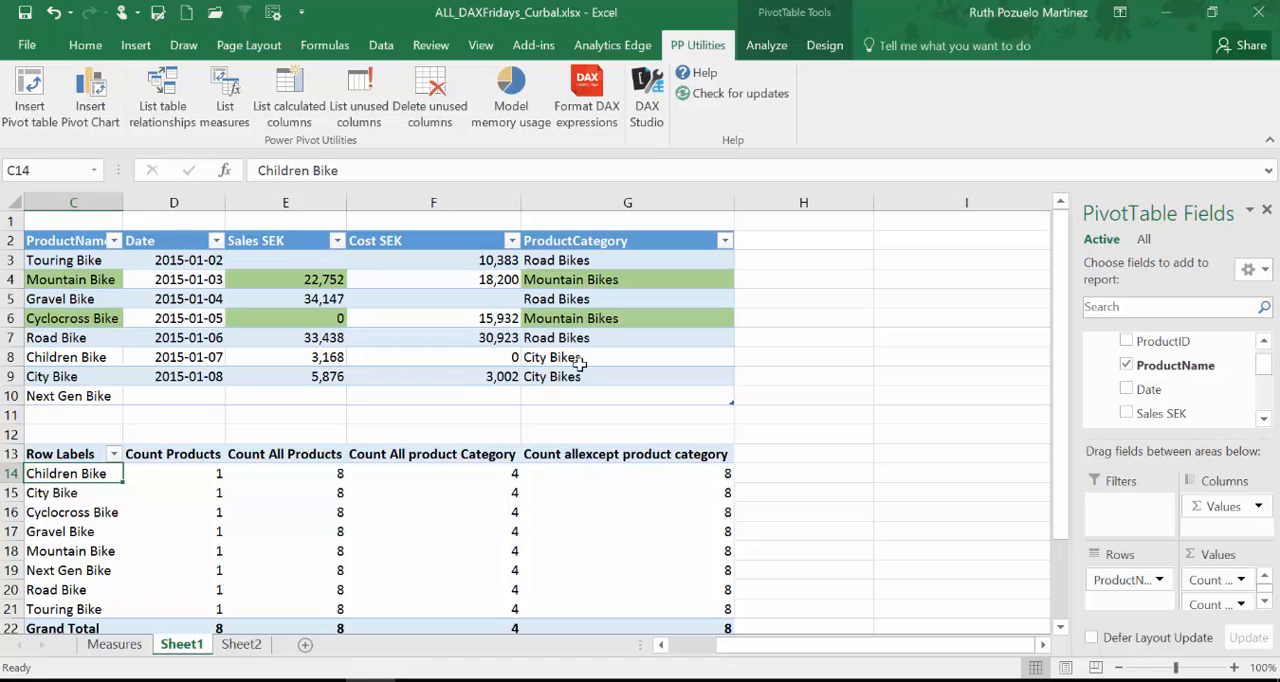
{"action": "mouse_move", "coordinate": [576, 398]}
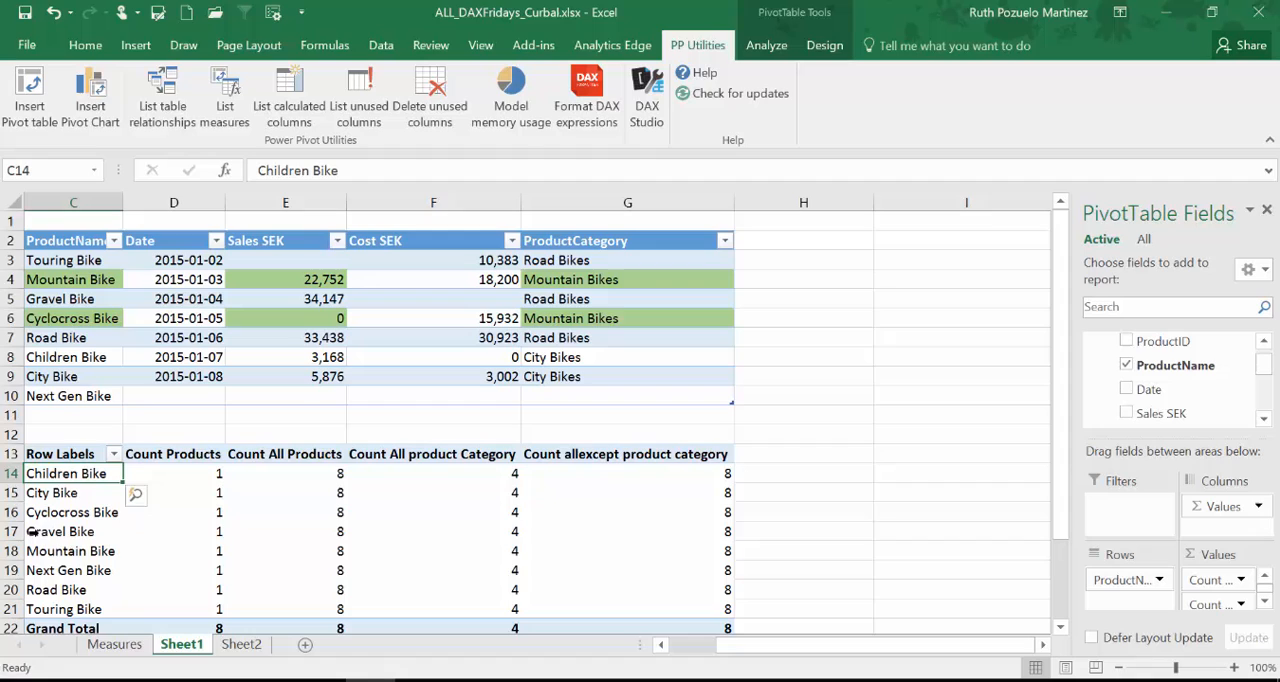
{"action": "mouse_move", "coordinate": [1176, 364]}
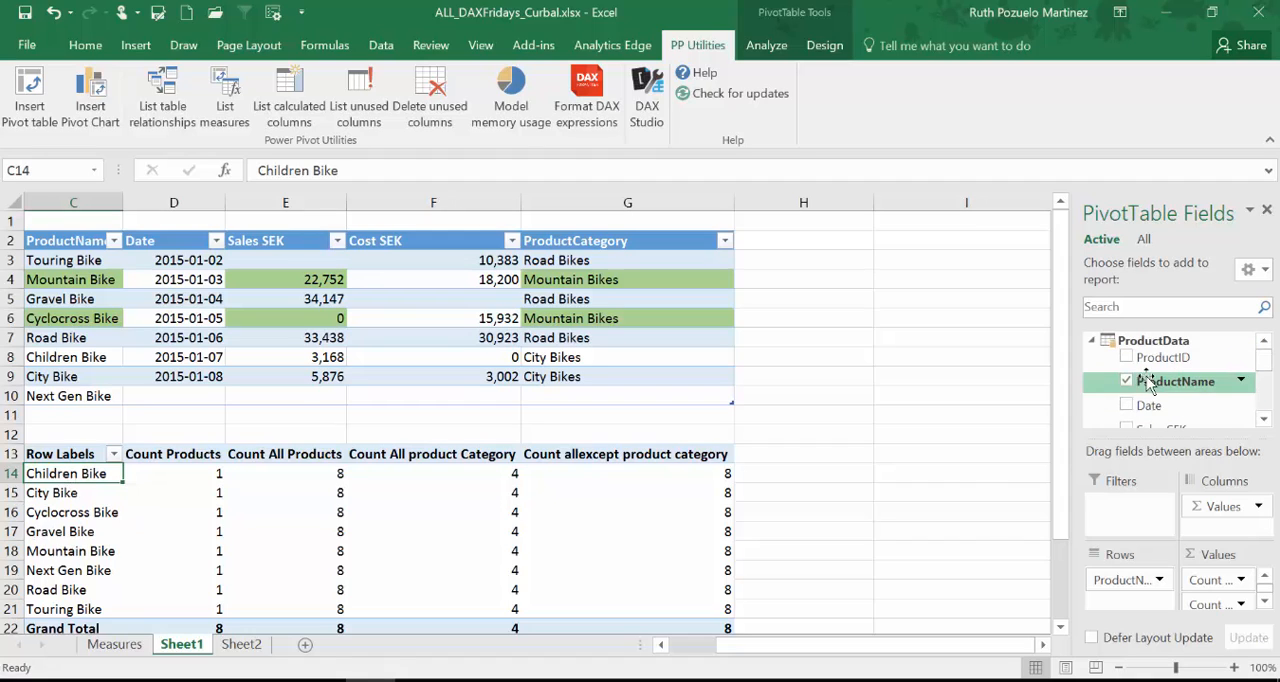
Step: Use ProductCategory as the PivotTable row field again instead of ProductName
{"action": "scroll", "scroll_direction": "down", "scroll_amount": 3}
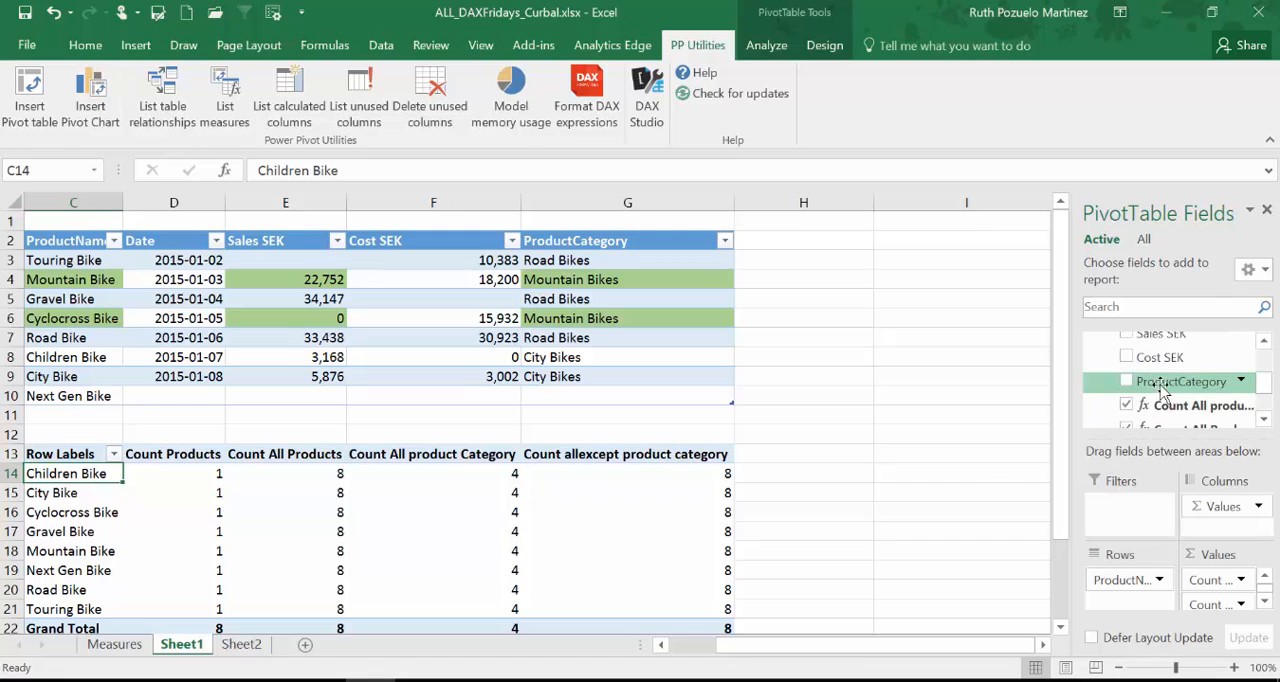
{"action": "left_click", "coordinate": [1126, 380]}
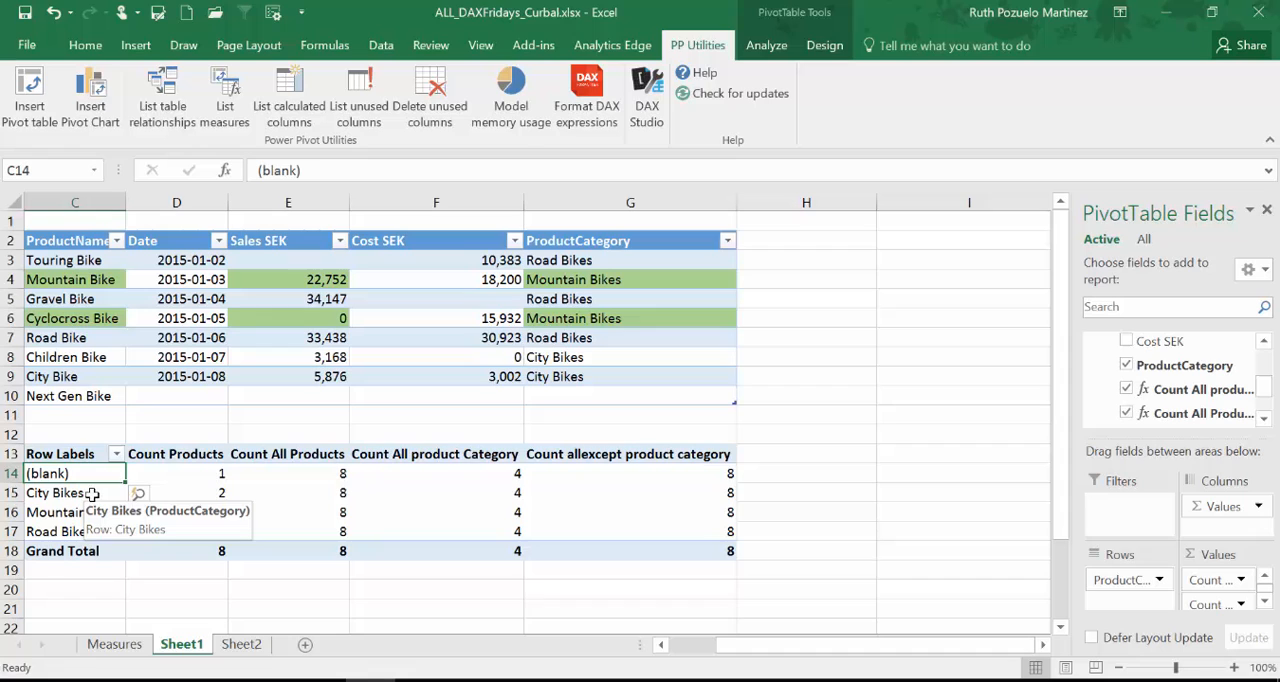
{"action": "mouse_move", "coordinate": [104, 512]}
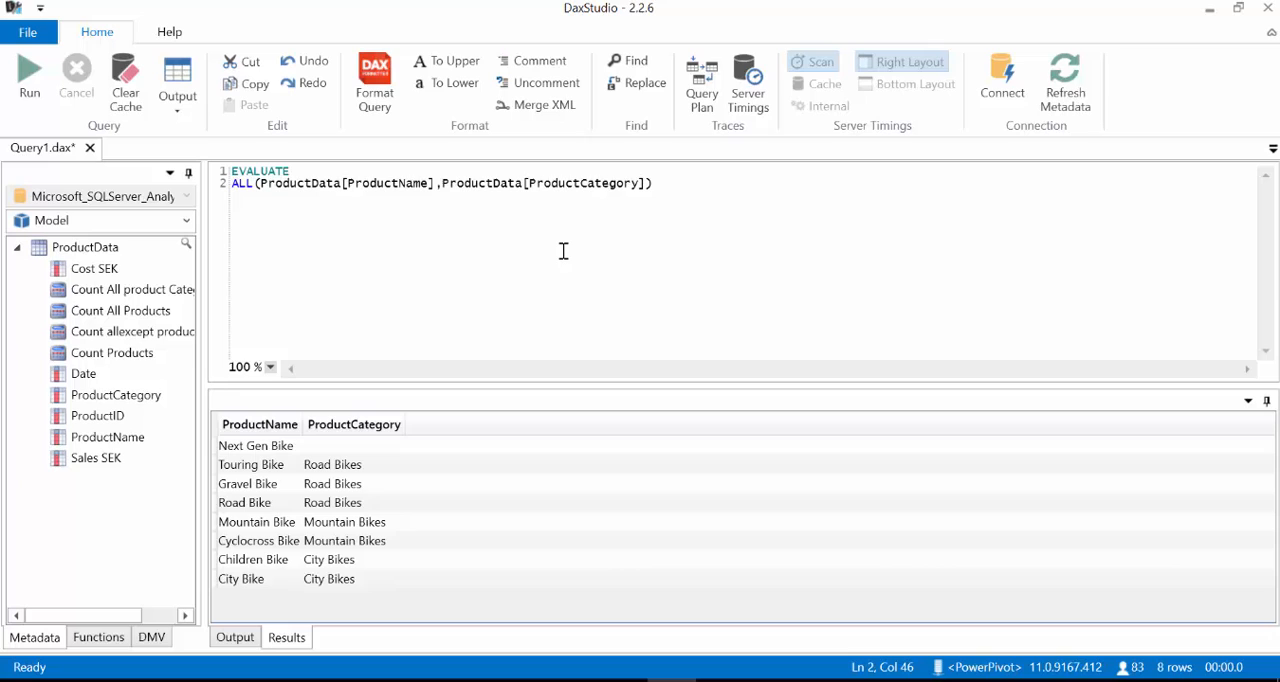
{"action": "mouse_move", "coordinate": [256, 492]}
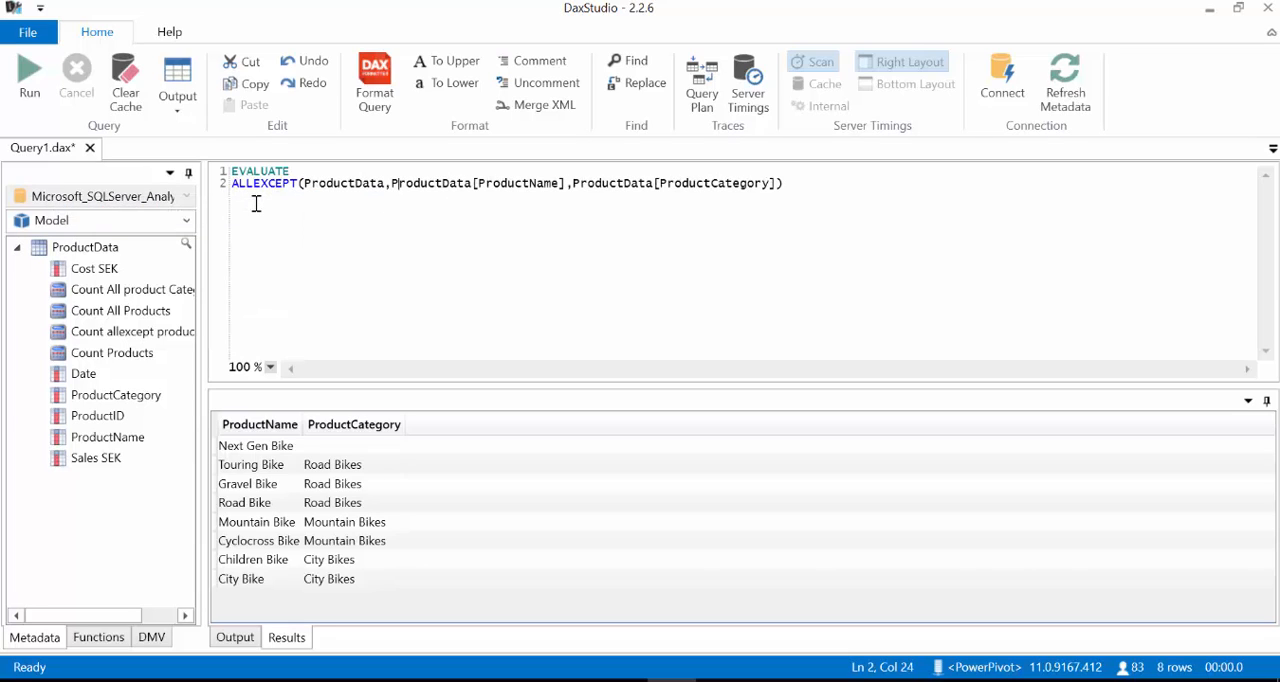
Step: Run ALLEXCEPT(ProductData, ProductData[ProductID]), returning all eight full product rows
{"action": "double_click", "coordinate": [516, 184]}
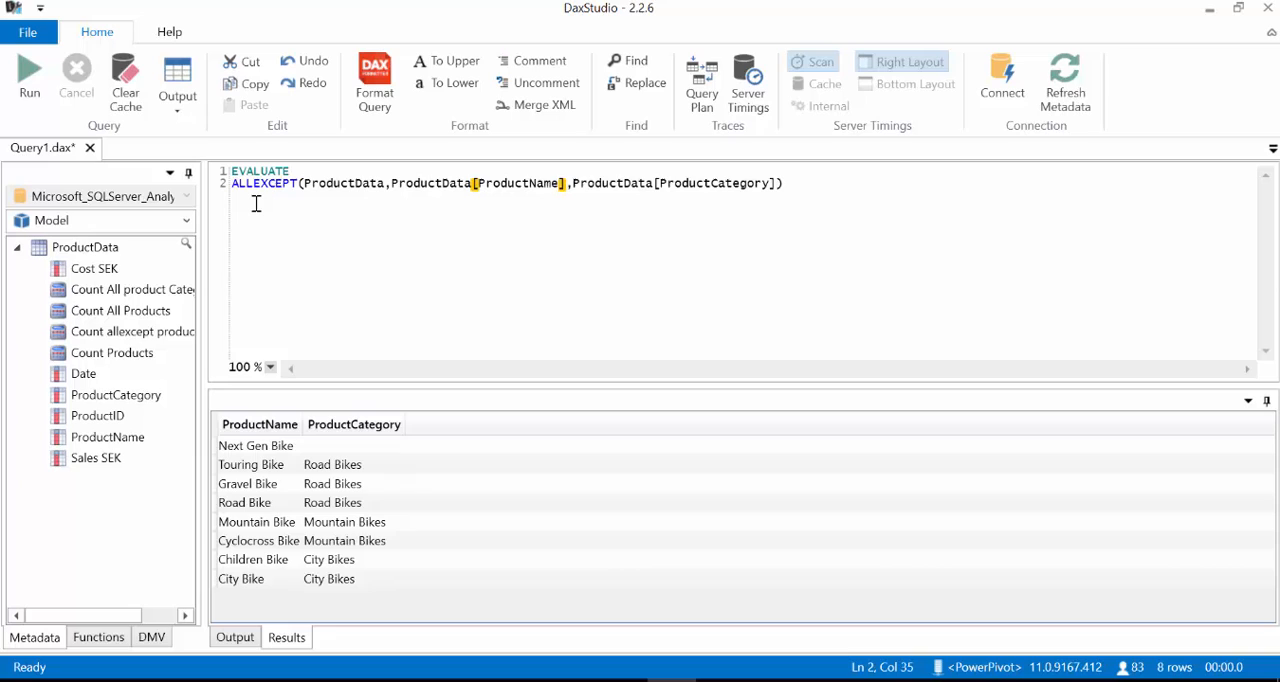
{"action": "type", "text": "ProductID]"}
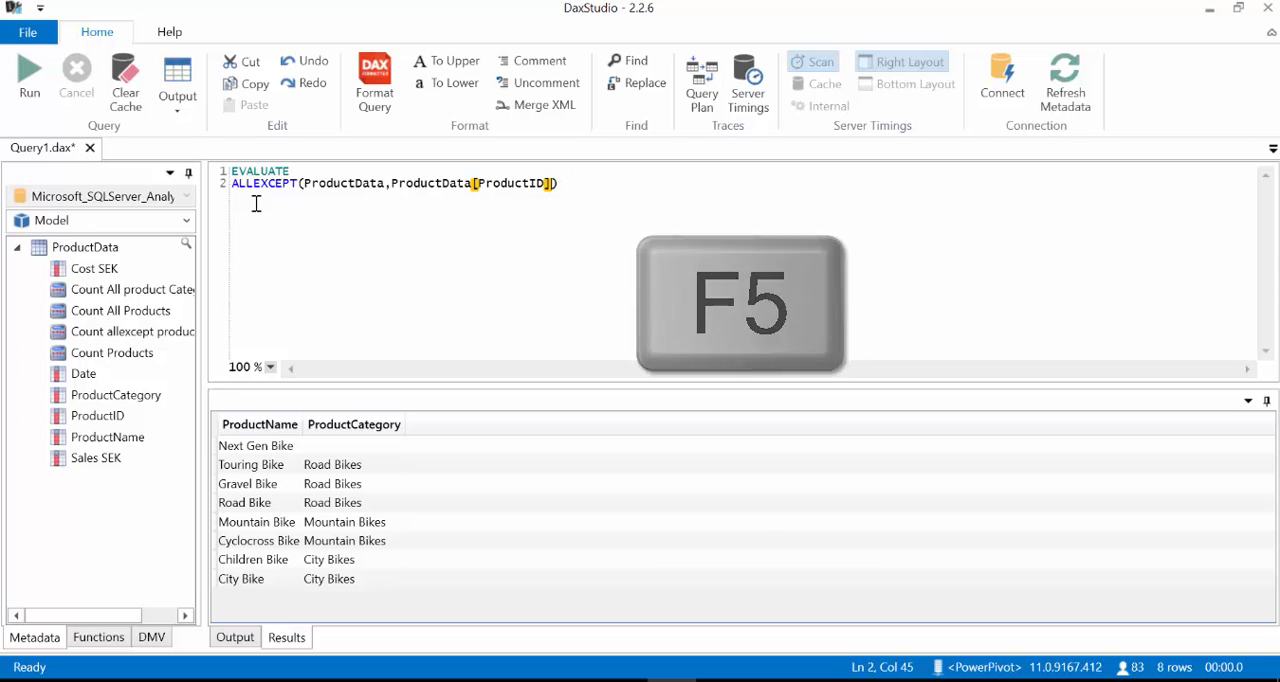
{"action": "key", "text": "f5"}
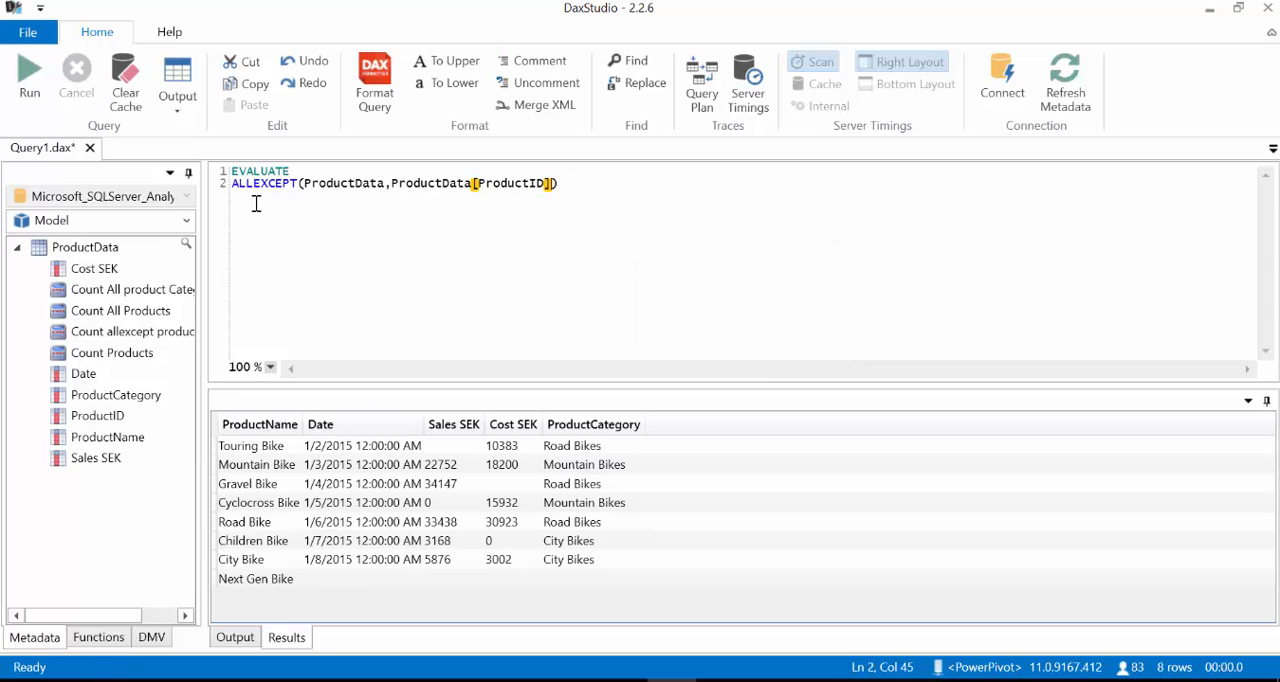